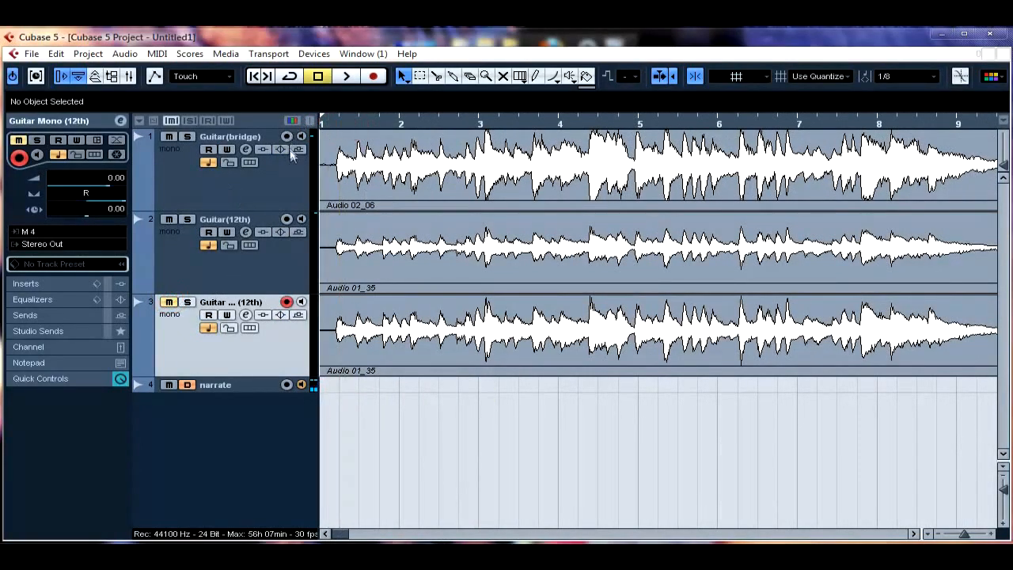
Step: Audition the guitars, then add a stereo group channel named Guitar Stereo
left_click(345, 75)
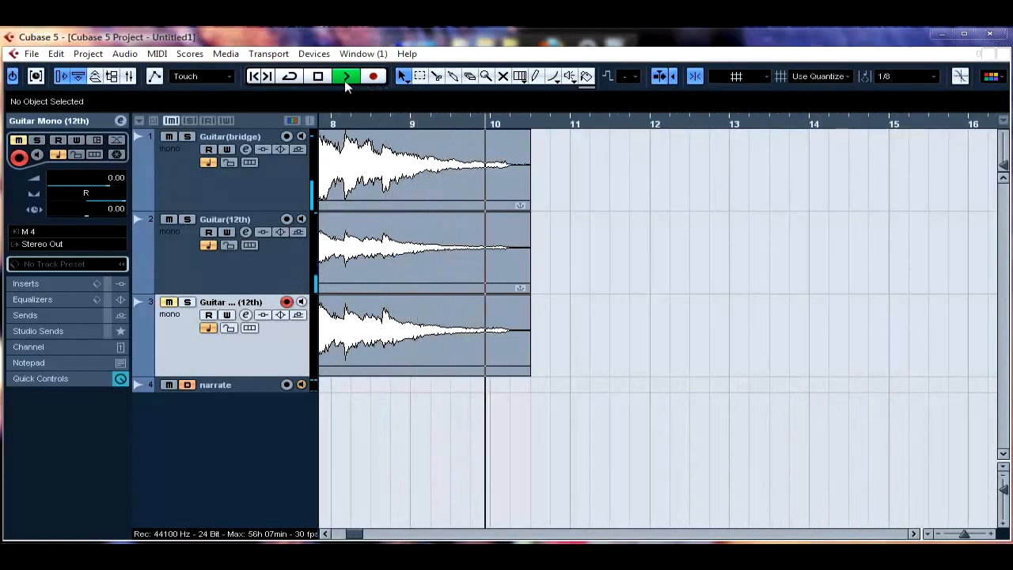
left_click(318, 76)
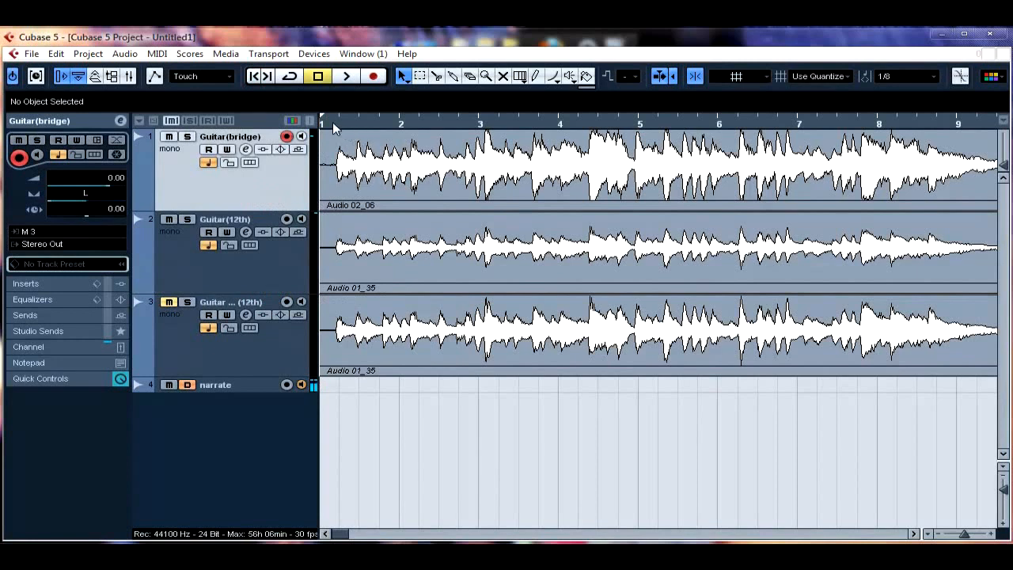
mouse_move(269, 336)
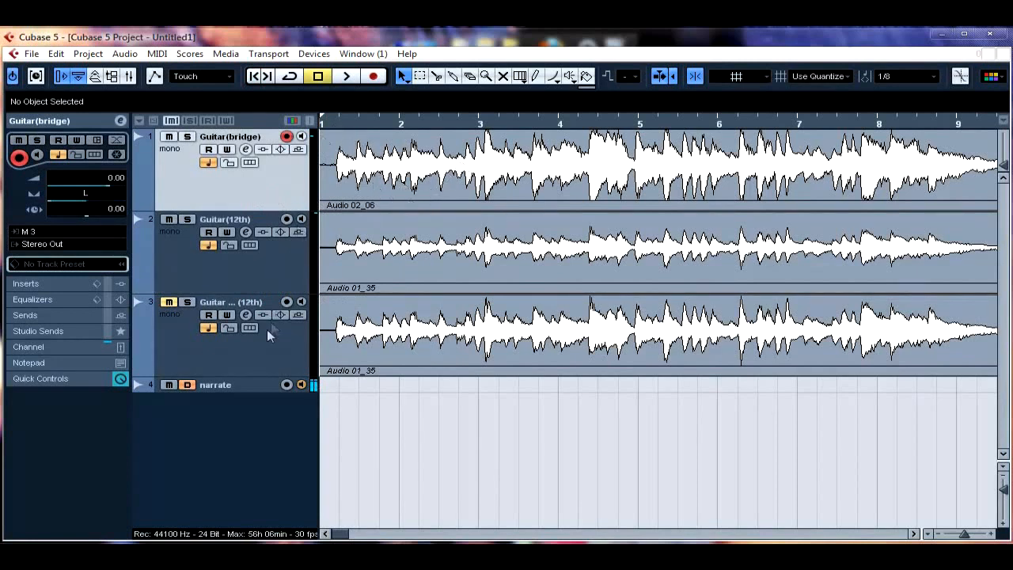
mouse_move(261, 443)
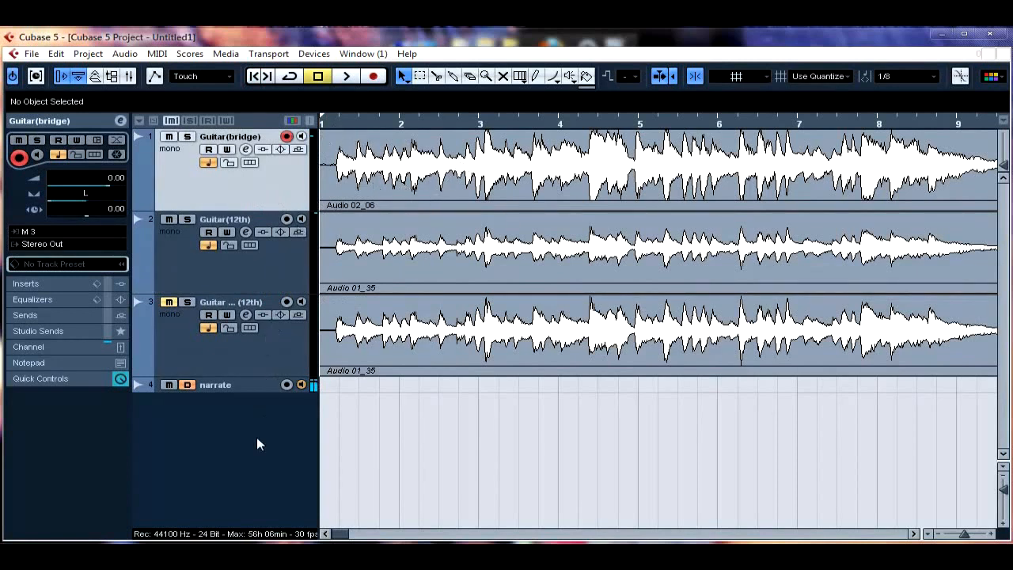
left_click(480, 392)
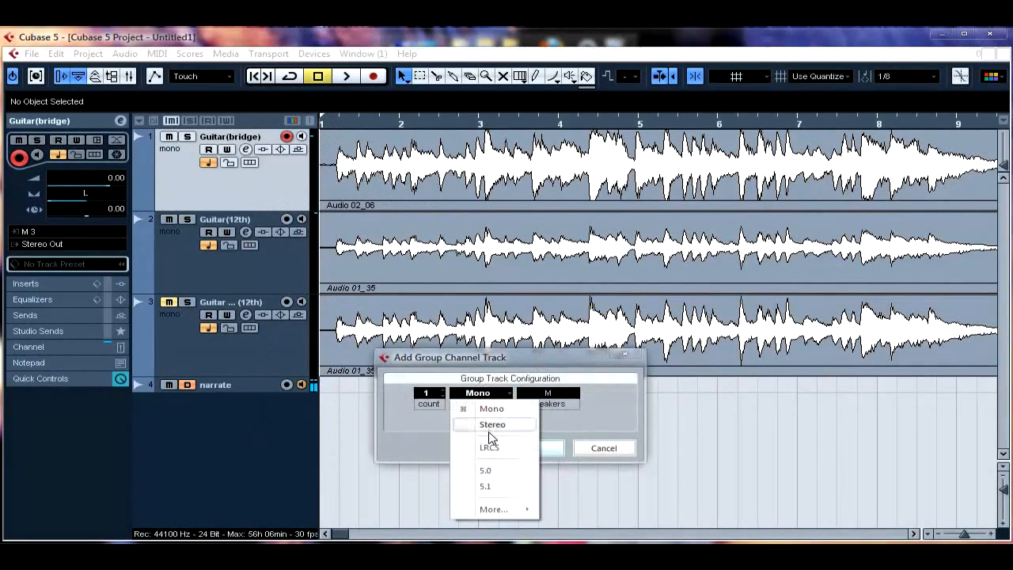
left_click(491, 424)
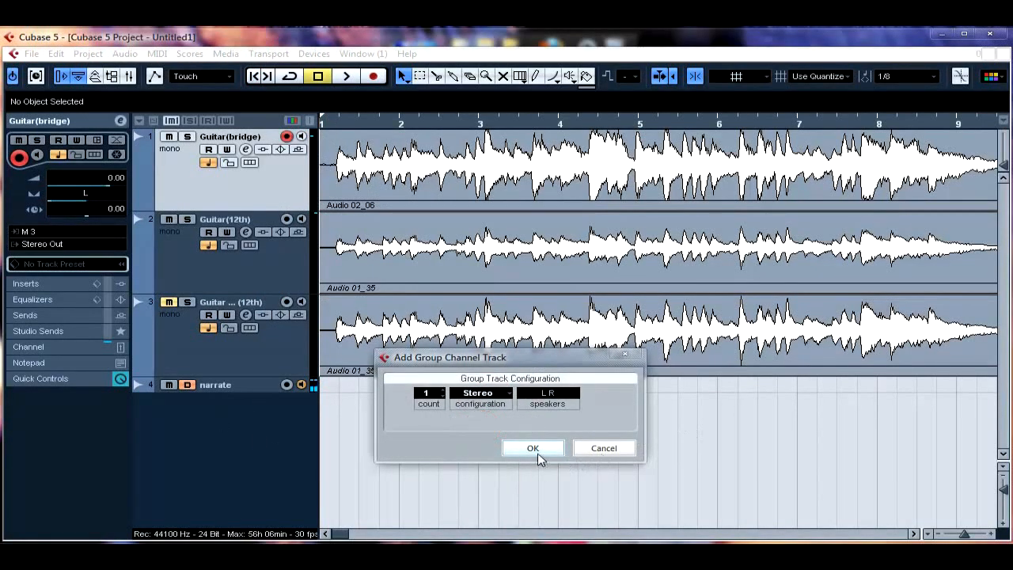
left_click(532, 448)
type("Guitar St")
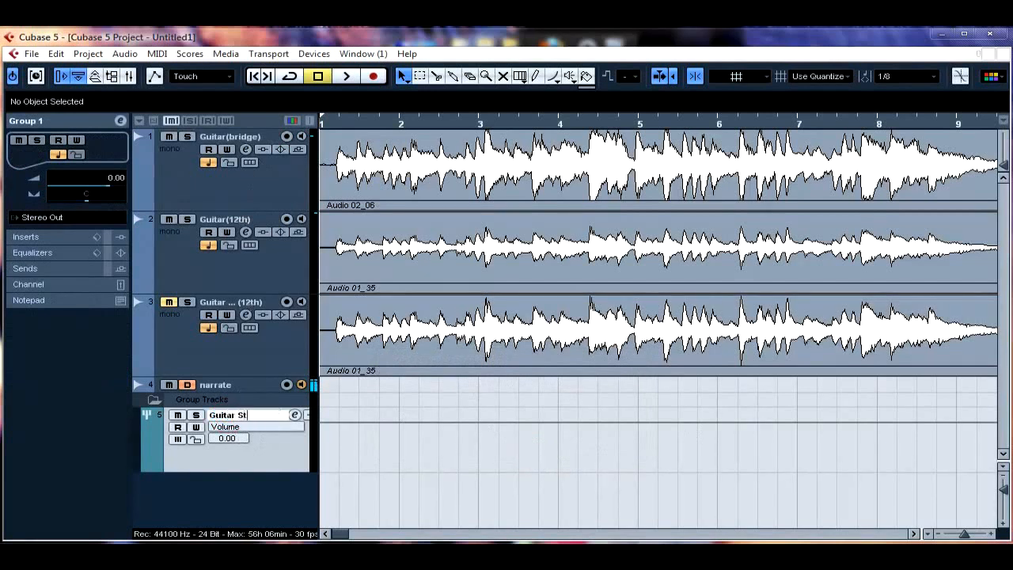
left_click(224, 219)
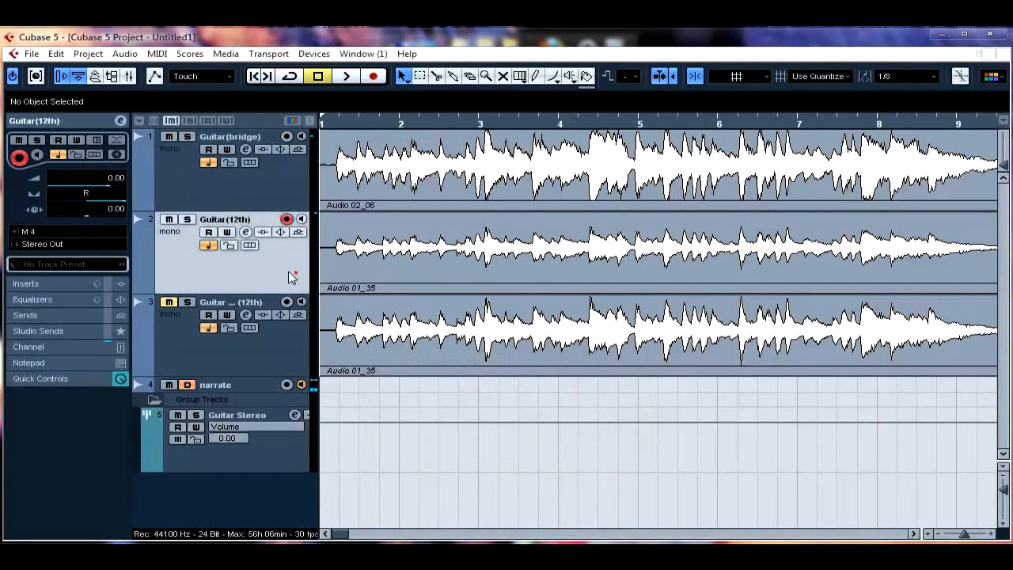
Step: Route the Guitar(12th) and Guitar(bridge) outputs to the Guitar Stereo group
left_click(67, 243)
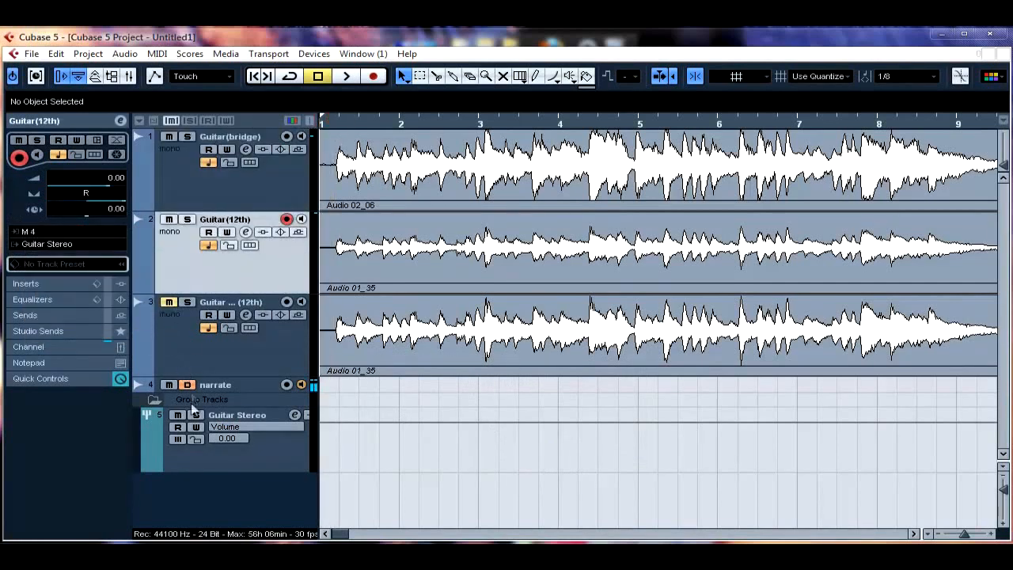
left_click(346, 76)
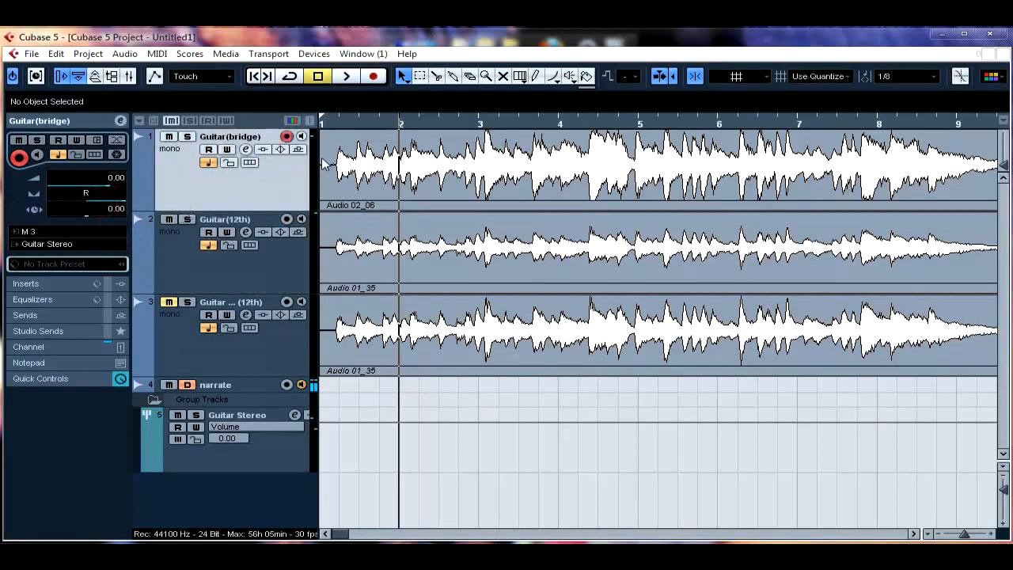
left_click(287, 219)
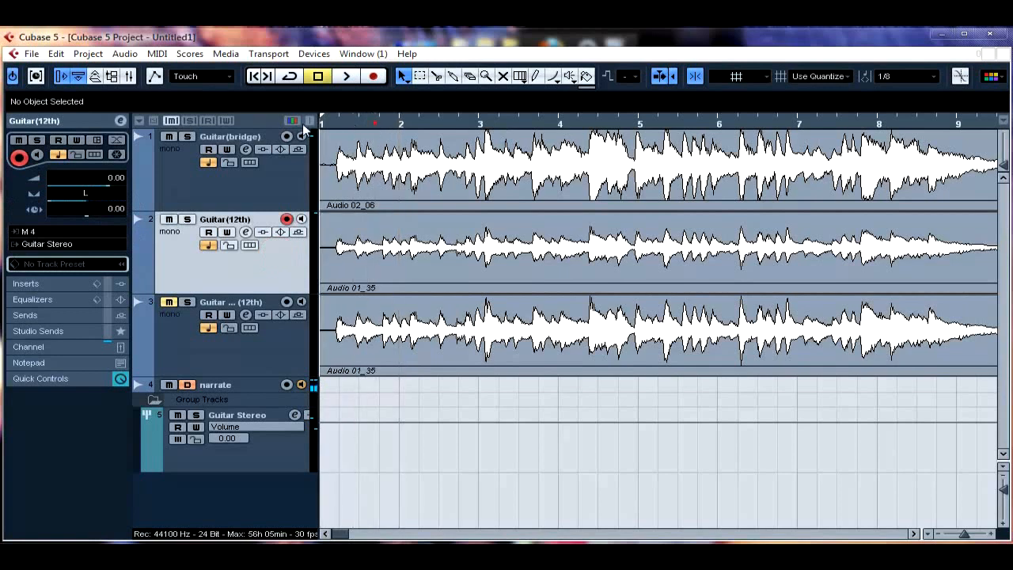
left_click(346, 76)
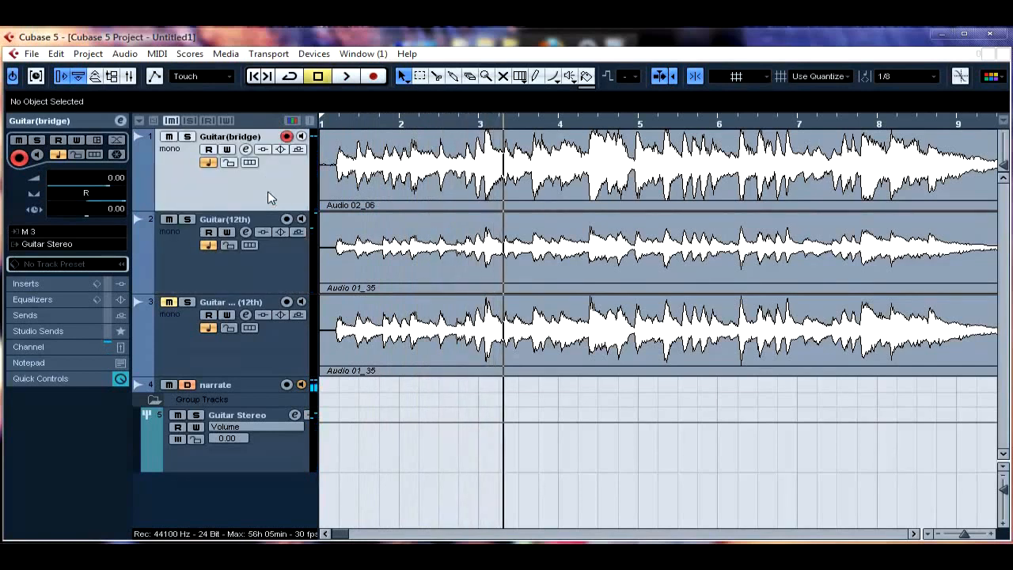
mouse_move(97, 206)
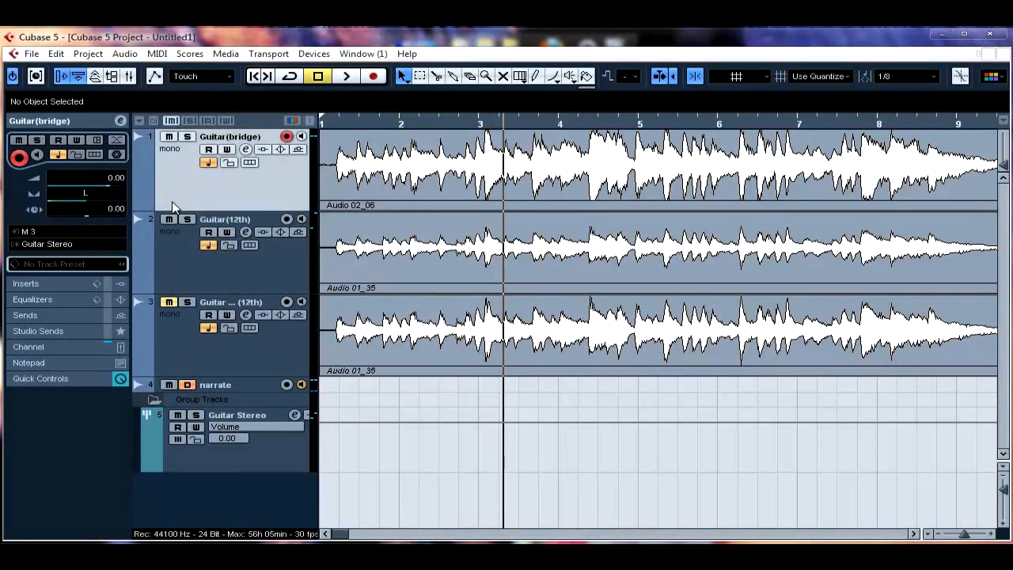
left_click(223, 219)
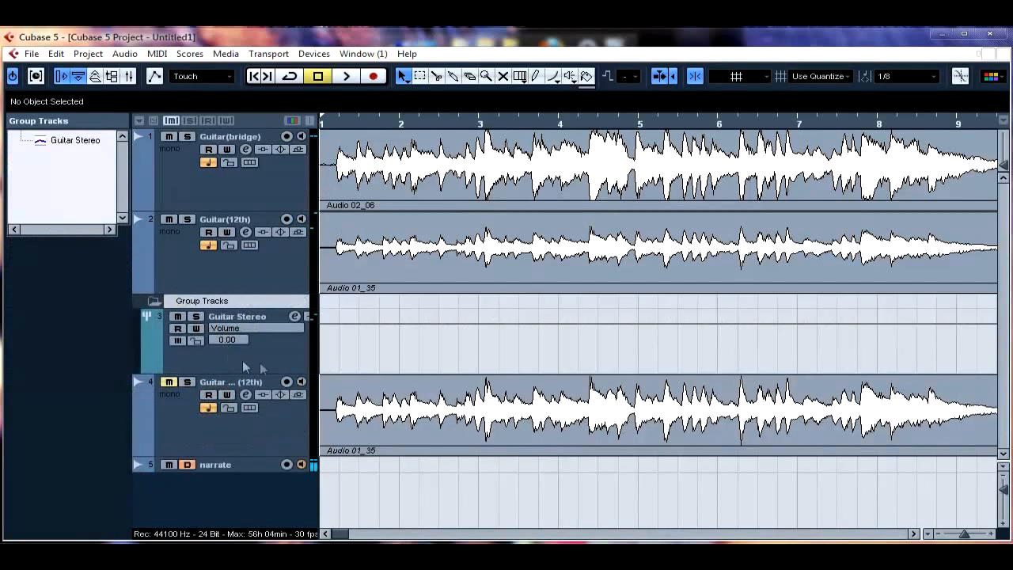
Step: Select the Guitar Stereo group track to load its first insert
left_click(236, 315)
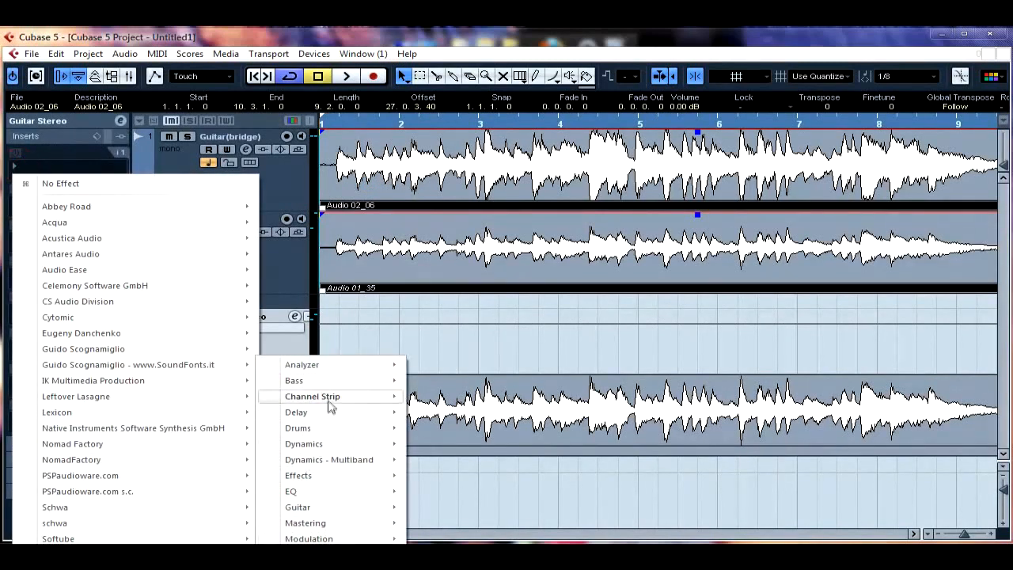
mouse_move(304, 443)
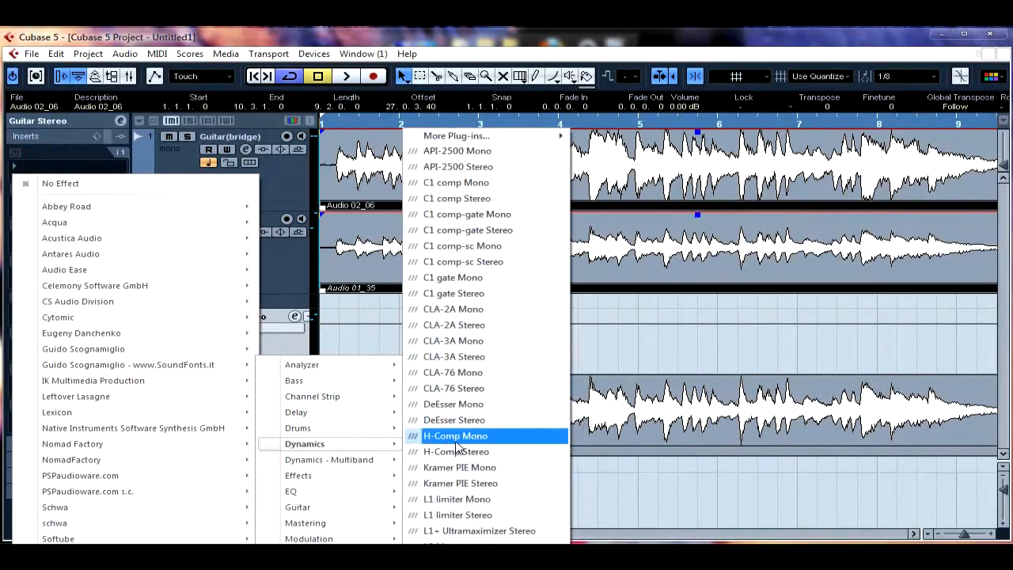
mouse_move(451, 404)
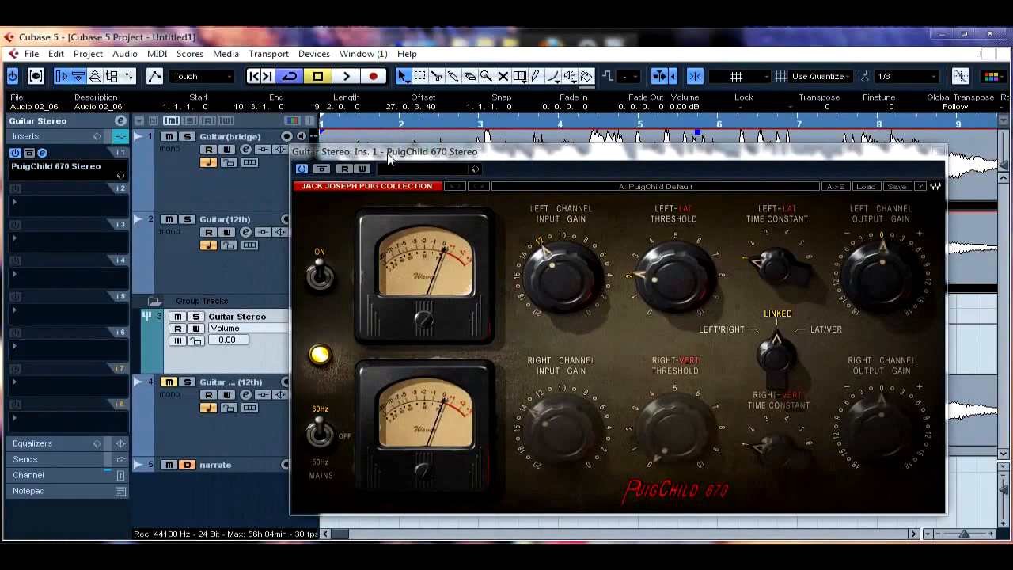
Step: Browse PuigChild presets, raise the left channel input gain, audition, and close the editor
left_click(865, 185)
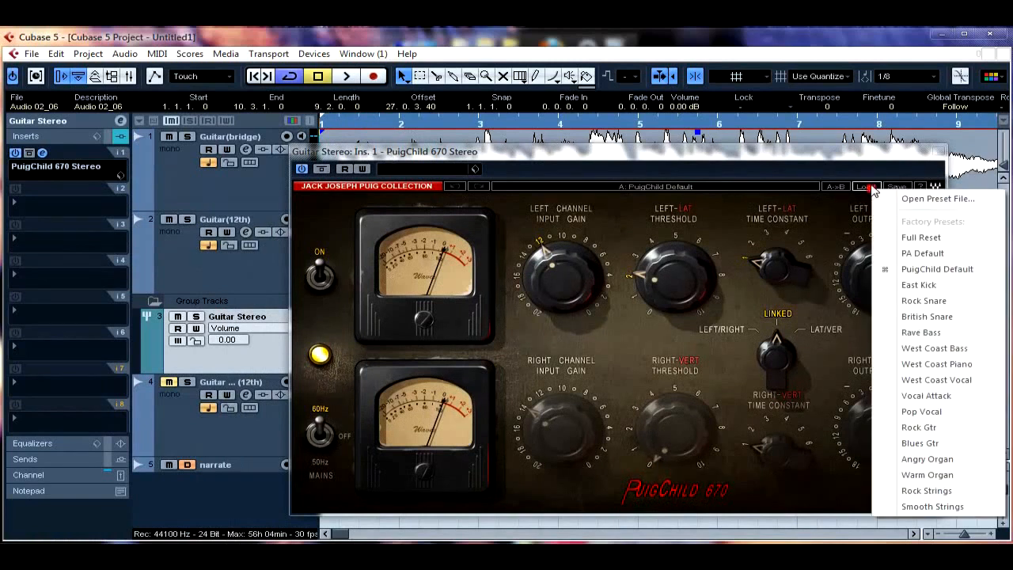
mouse_move(936, 363)
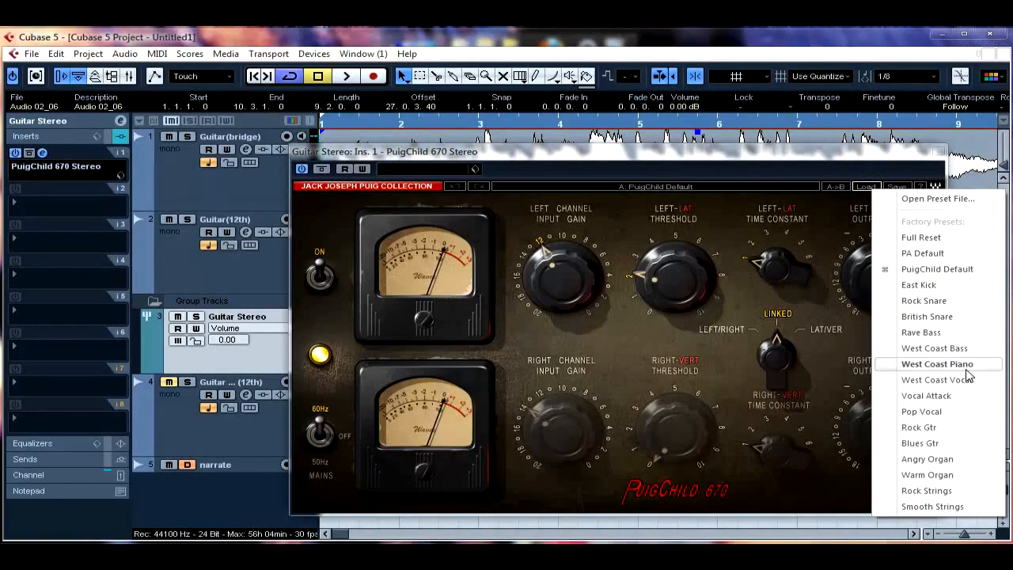
mouse_move(921, 411)
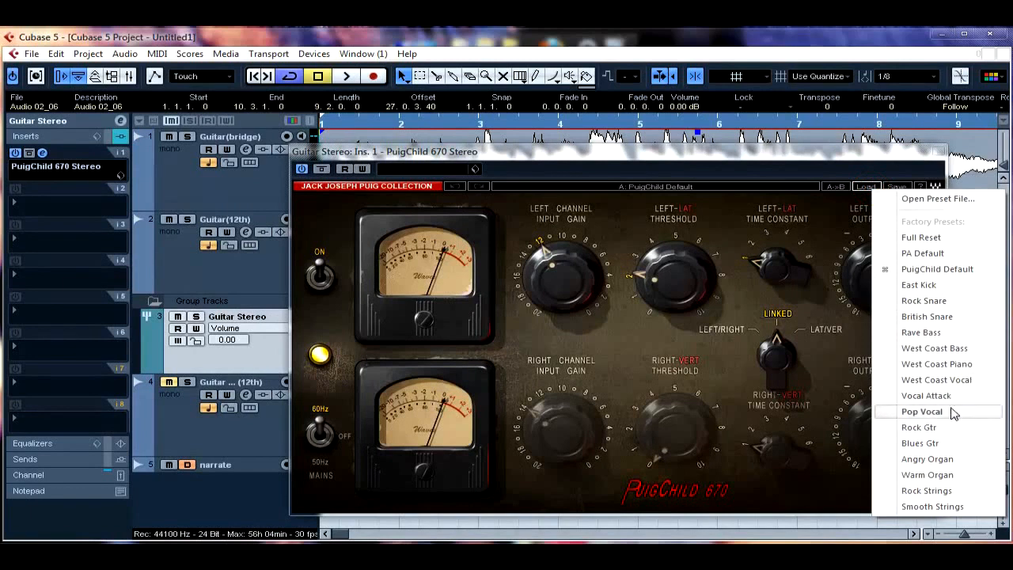
mouse_move(945, 413)
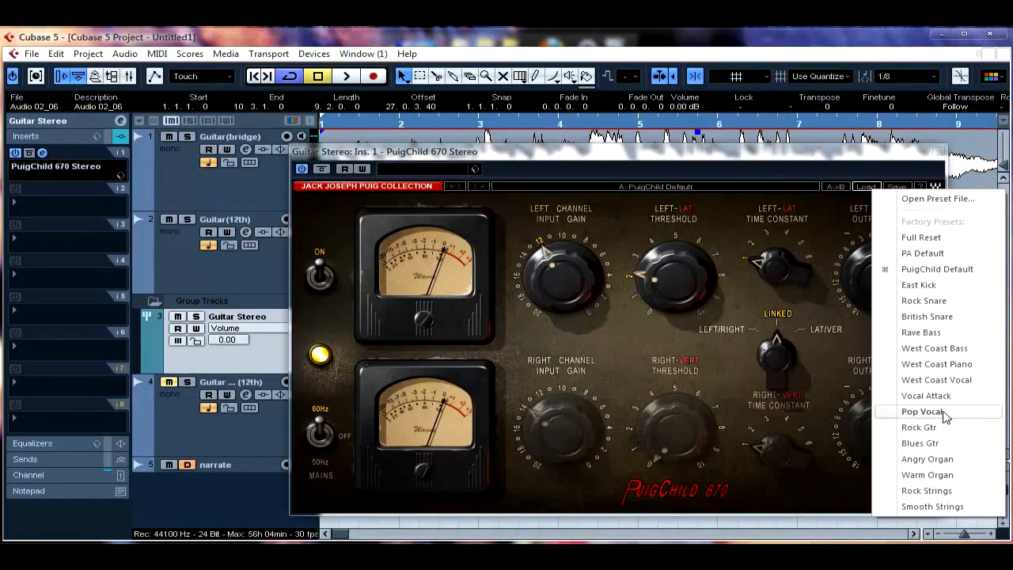
mouse_move(942, 443)
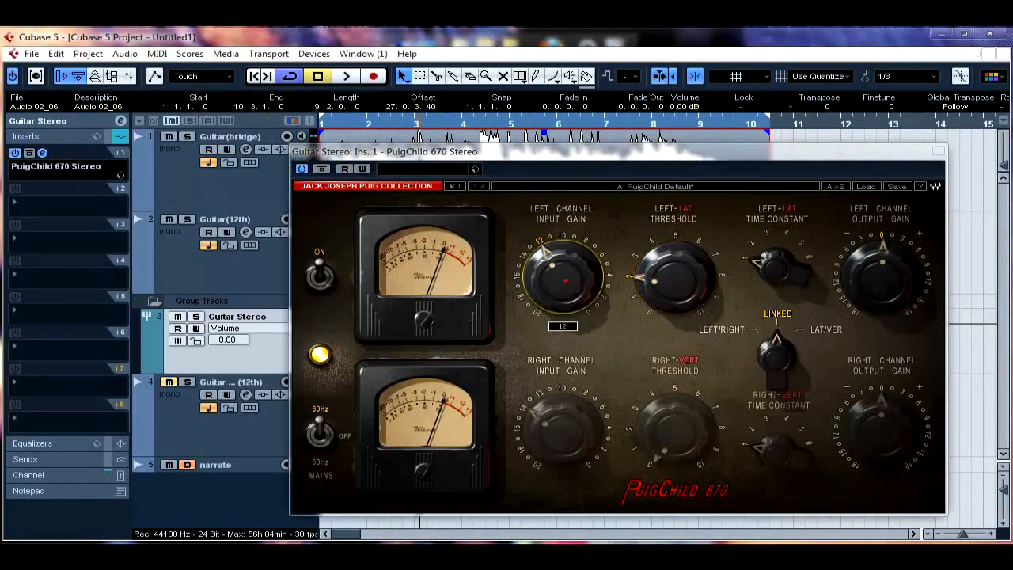
left_click_drag(563, 269, 583, 285)
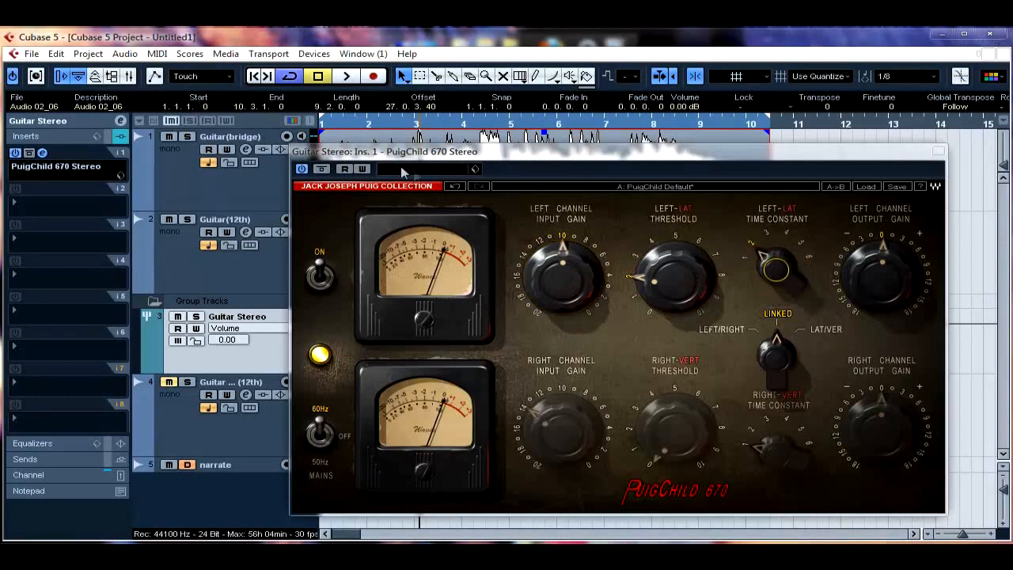
left_click(346, 76)
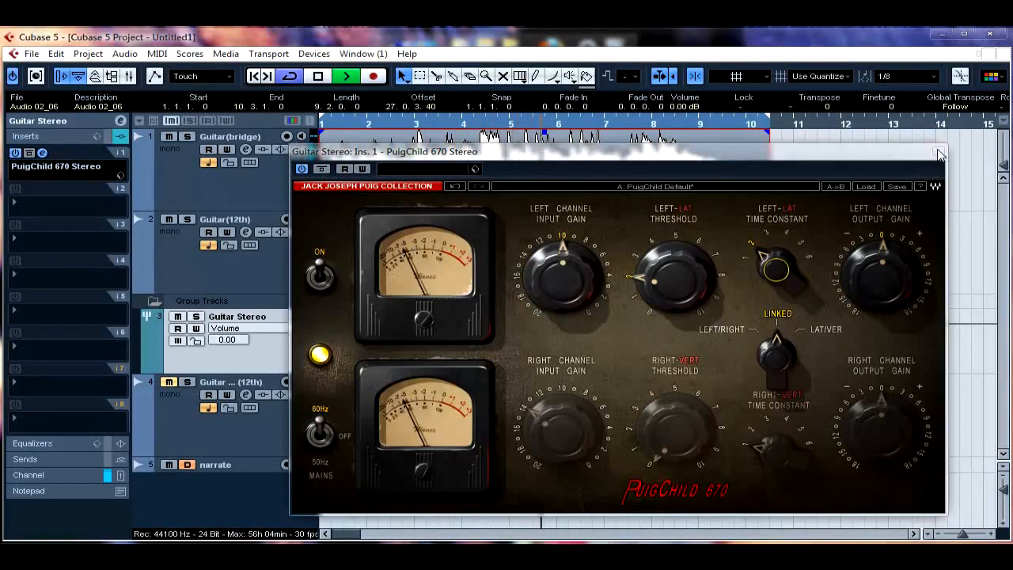
mouse_move(940, 154)
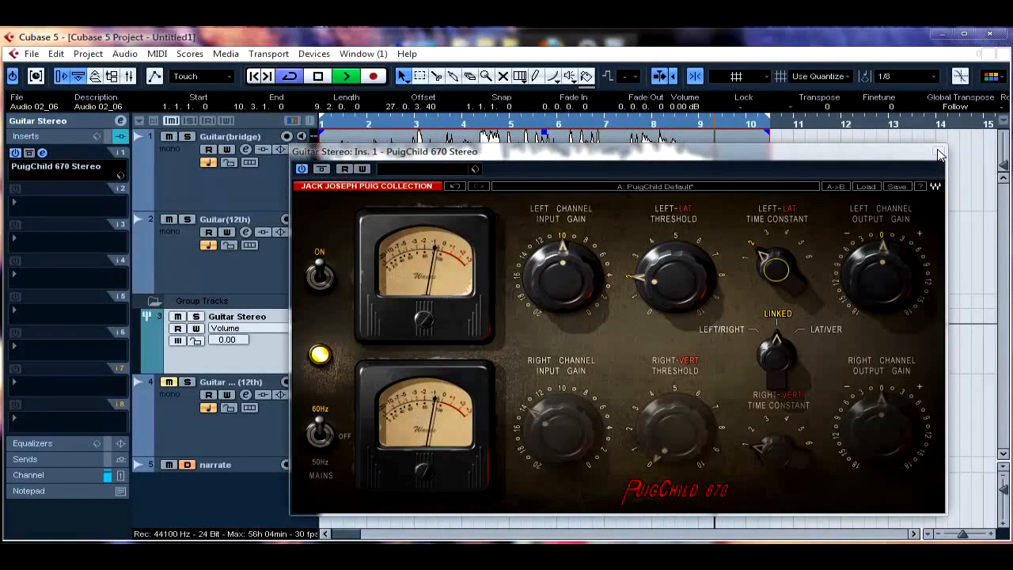
left_click(939, 152)
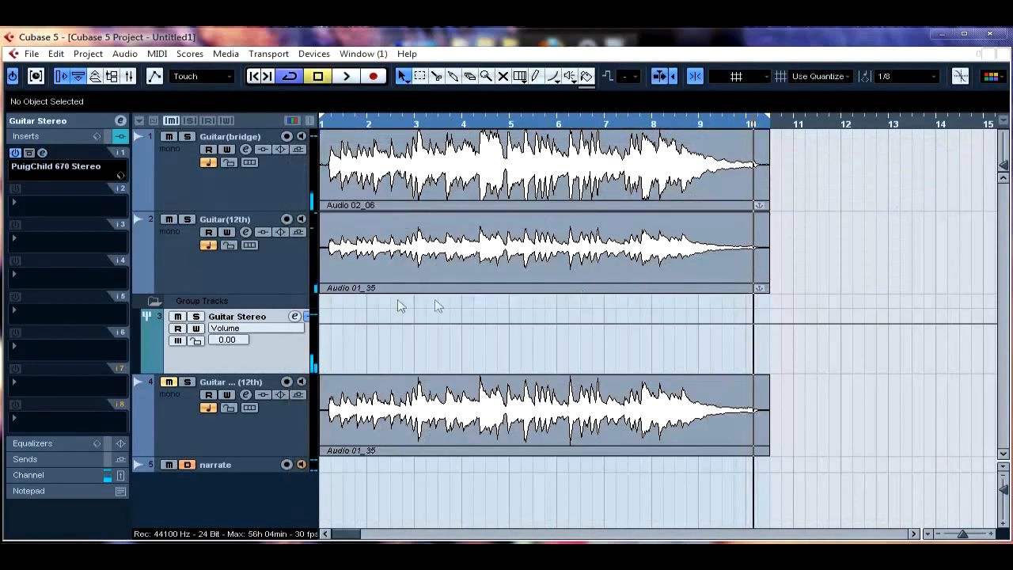
left_click(229, 219)
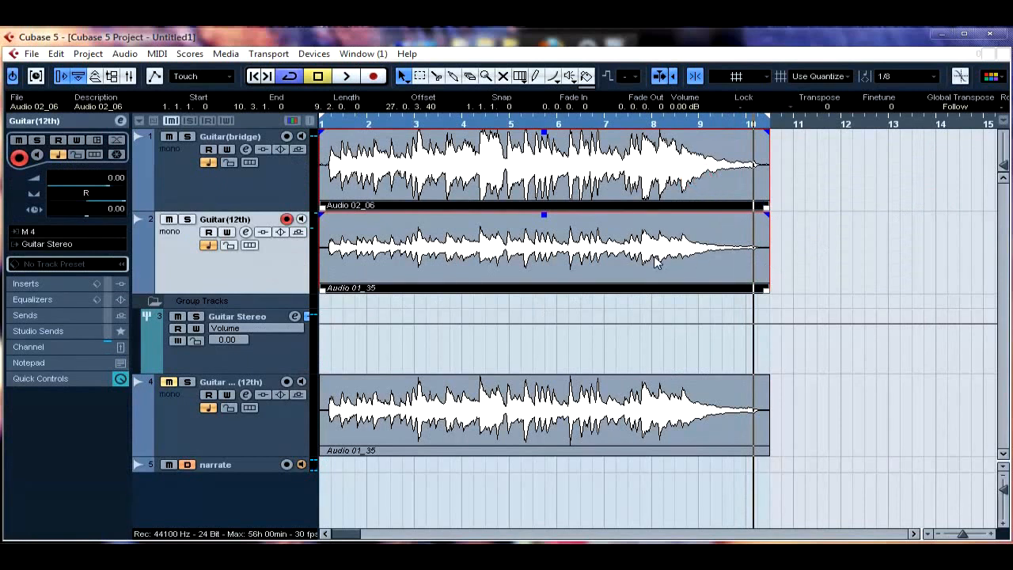
left_click(538, 249)
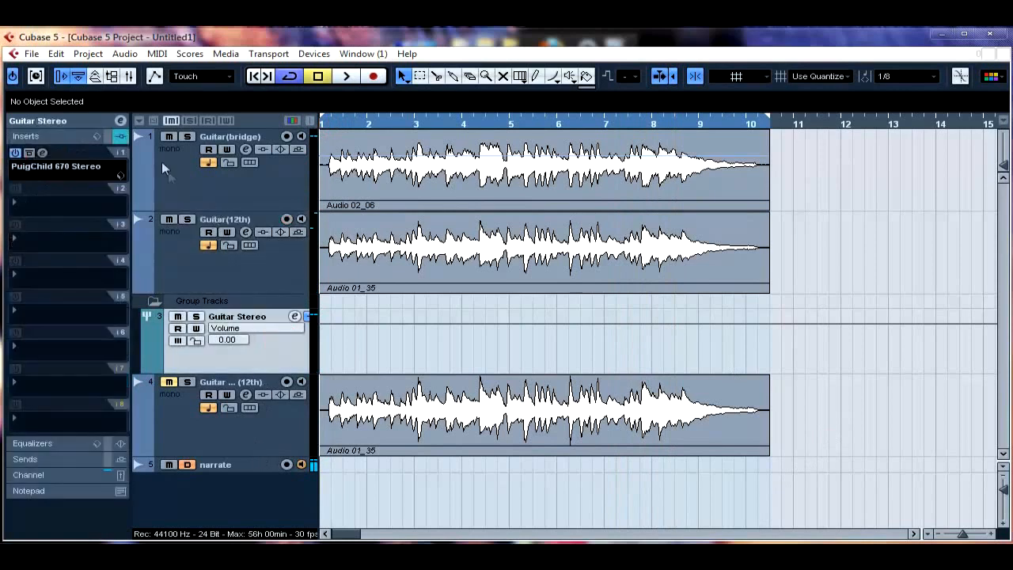
Step: In Guitar Stereo channel settings, add an EQ presence boost and make it lower and gentler
left_click(121, 122)
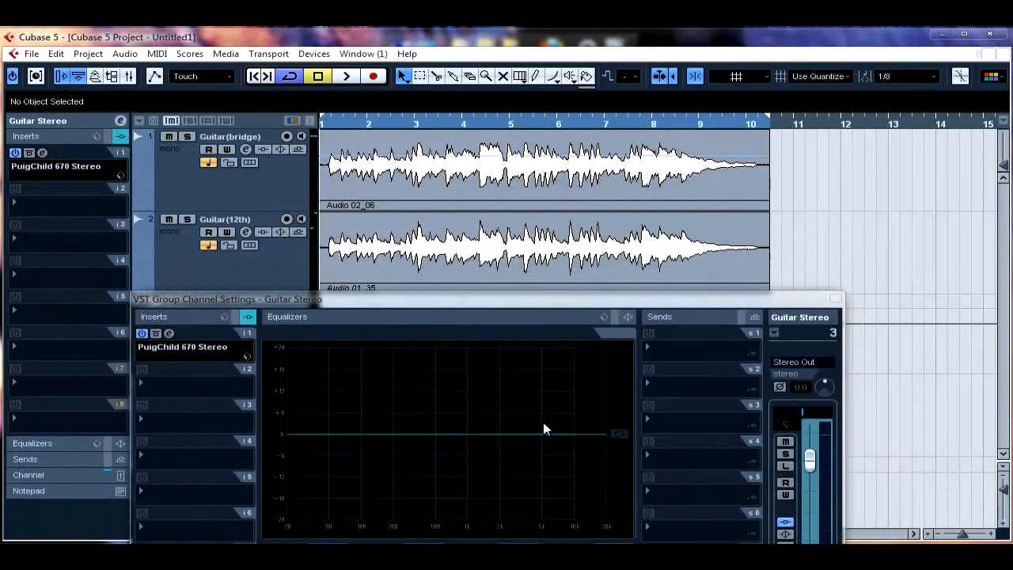
left_click_drag(553, 433, 554, 410)
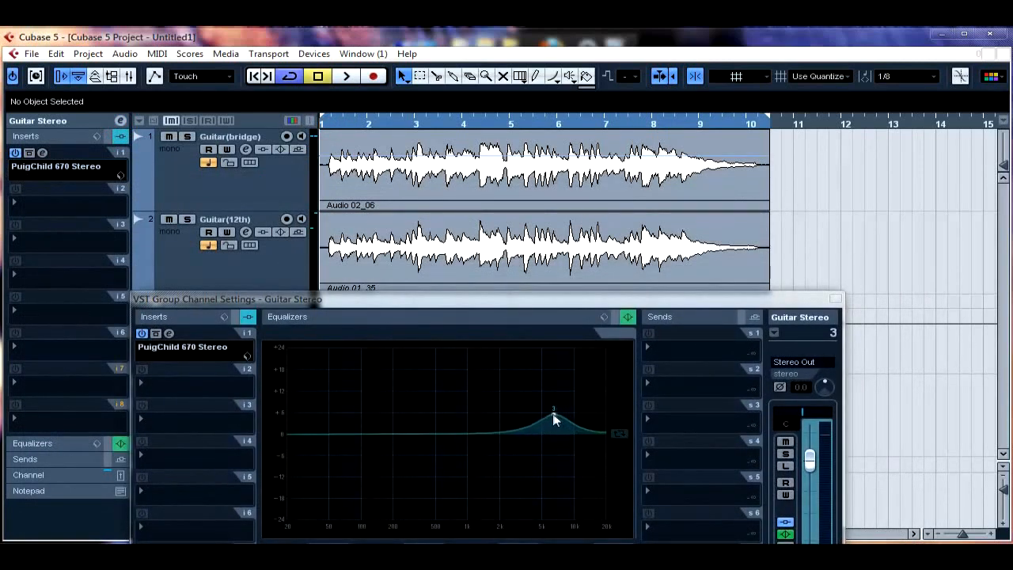
left_click_drag(554, 418, 542, 415)
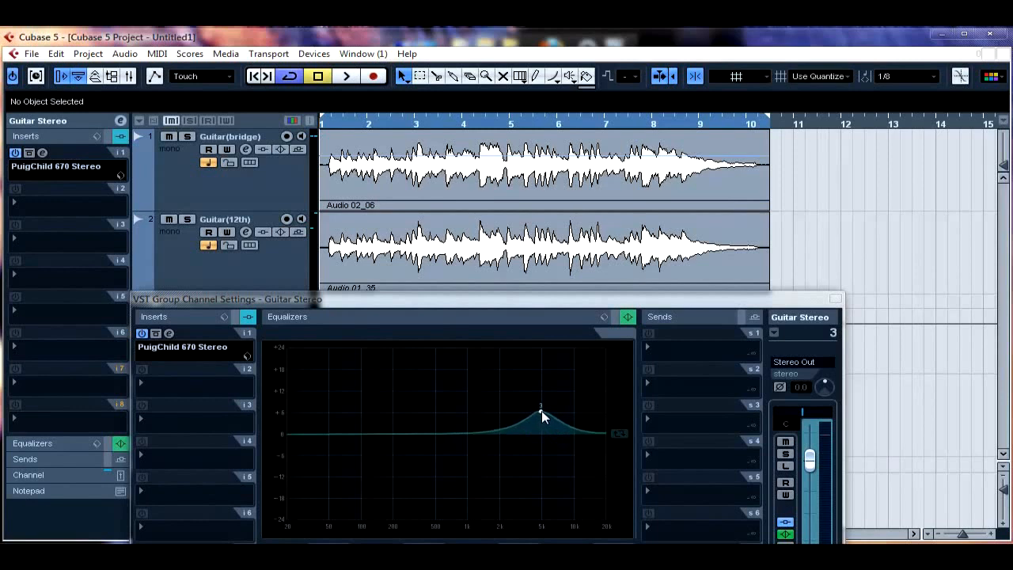
left_click_drag(540, 415, 540, 406)
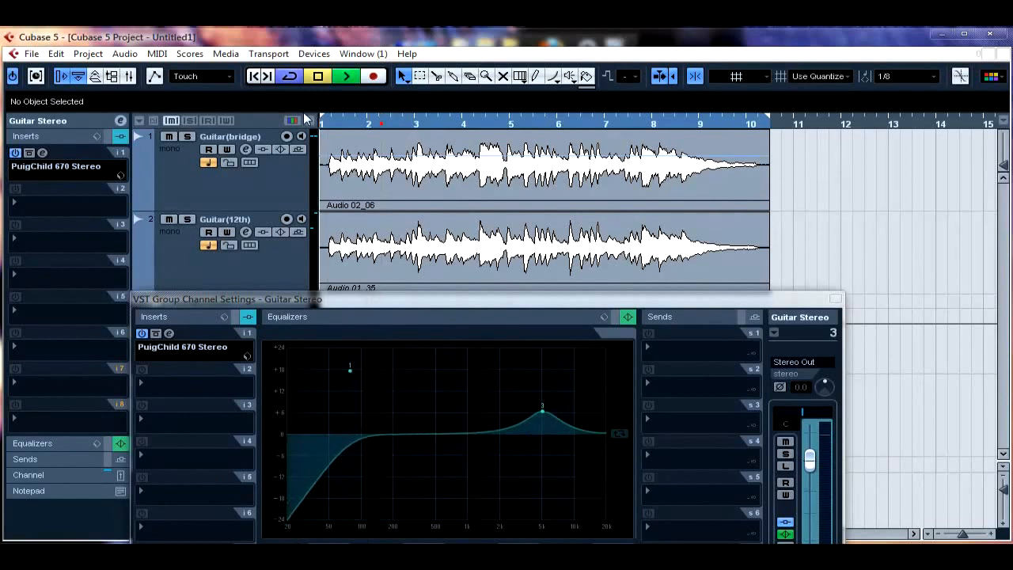
left_click_drag(542, 406, 522, 414)
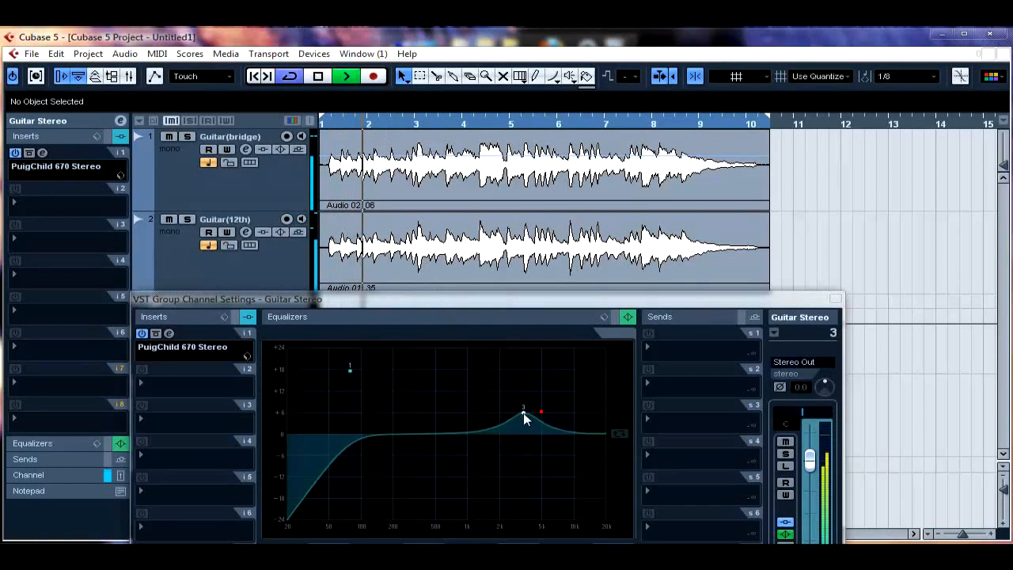
left_click_drag(540, 410, 529, 416)
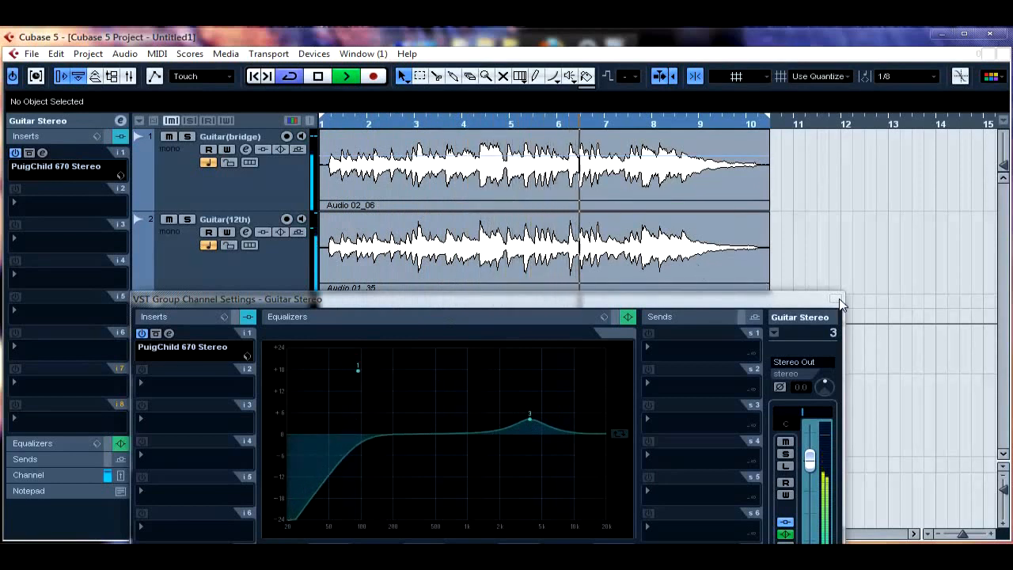
mouse_move(838, 302)
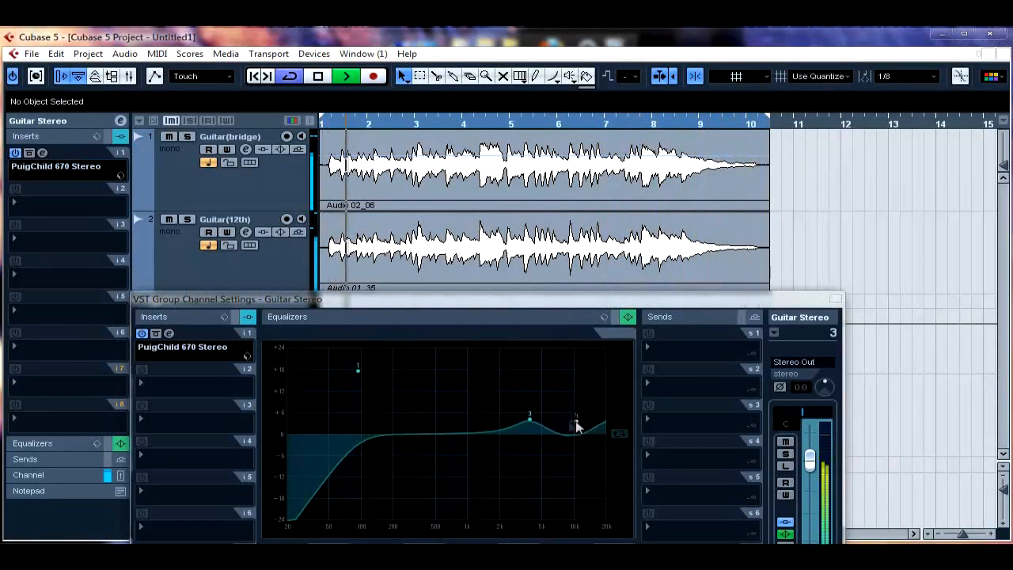
Step: Make band 4 a Parametric I peak and drag a wide dip near 200 Hz
left_click(576, 423)
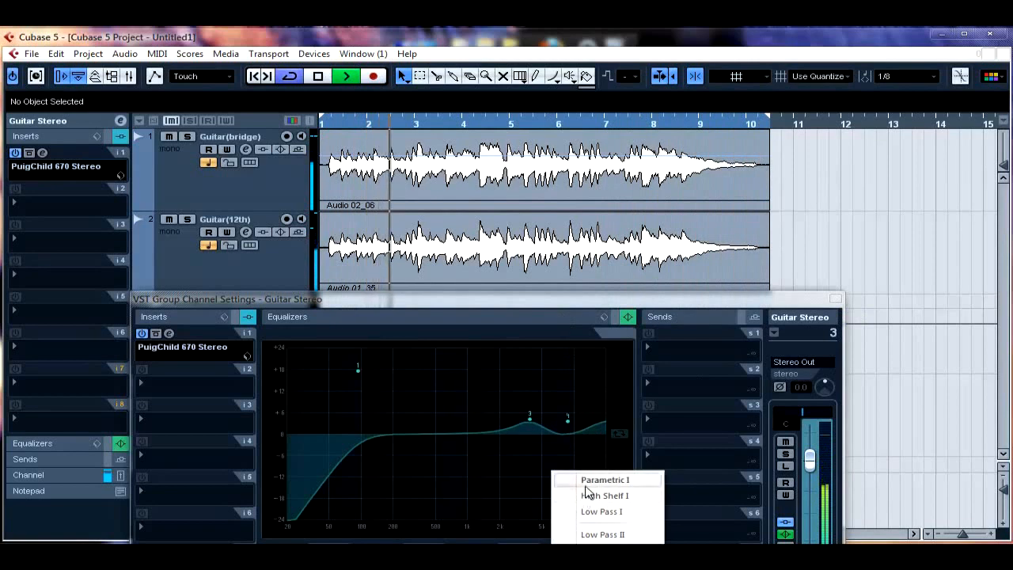
left_click(605, 479)
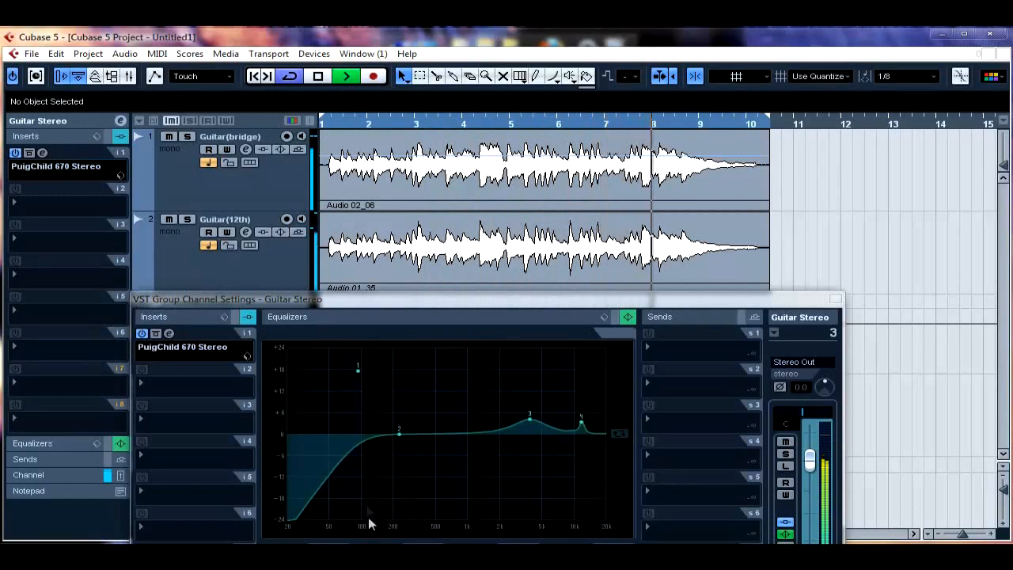
left_click_drag(399, 434, 413, 450)
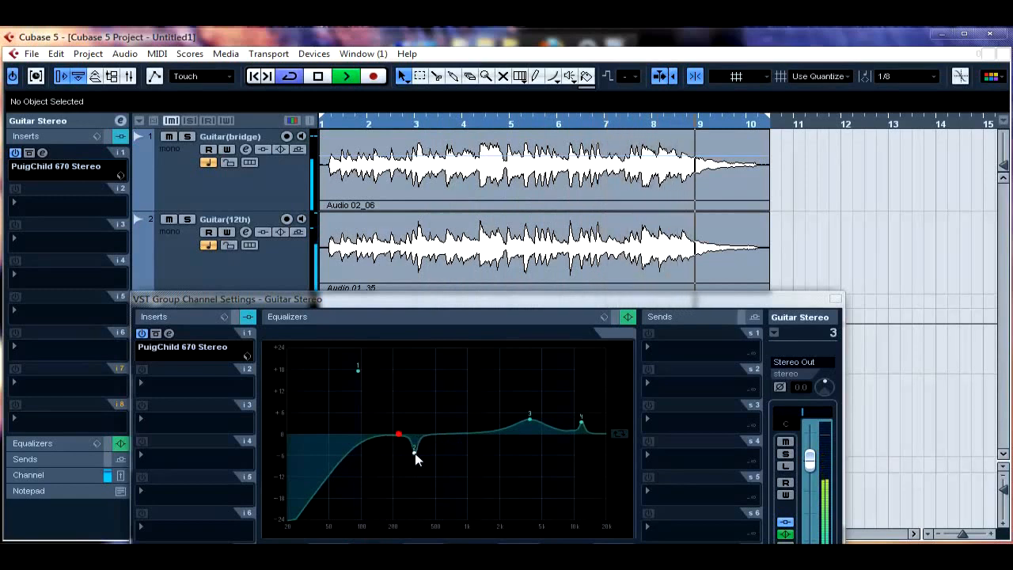
left_click_drag(398, 435, 414, 449)
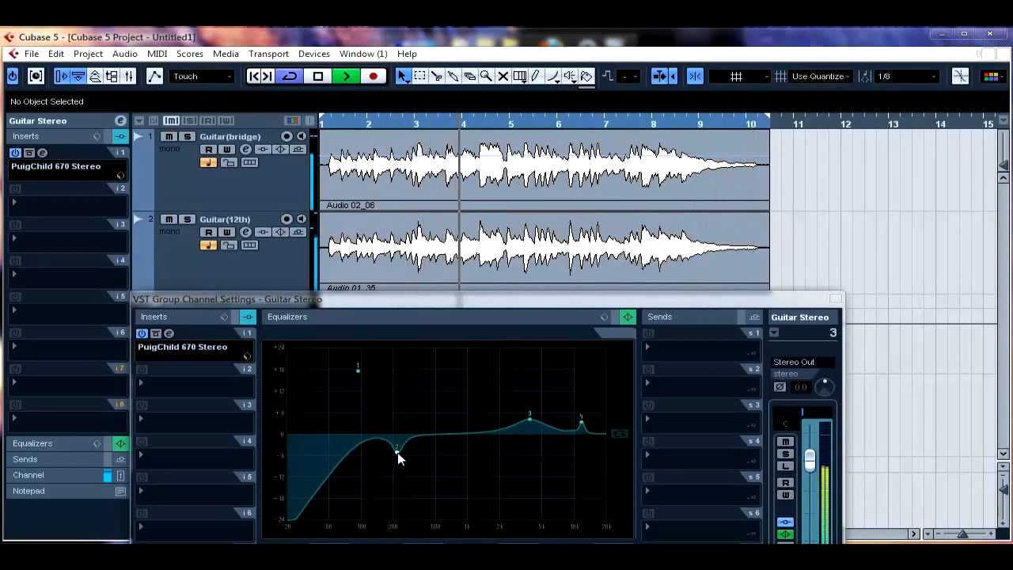
left_click_drag(398, 449, 380, 459)
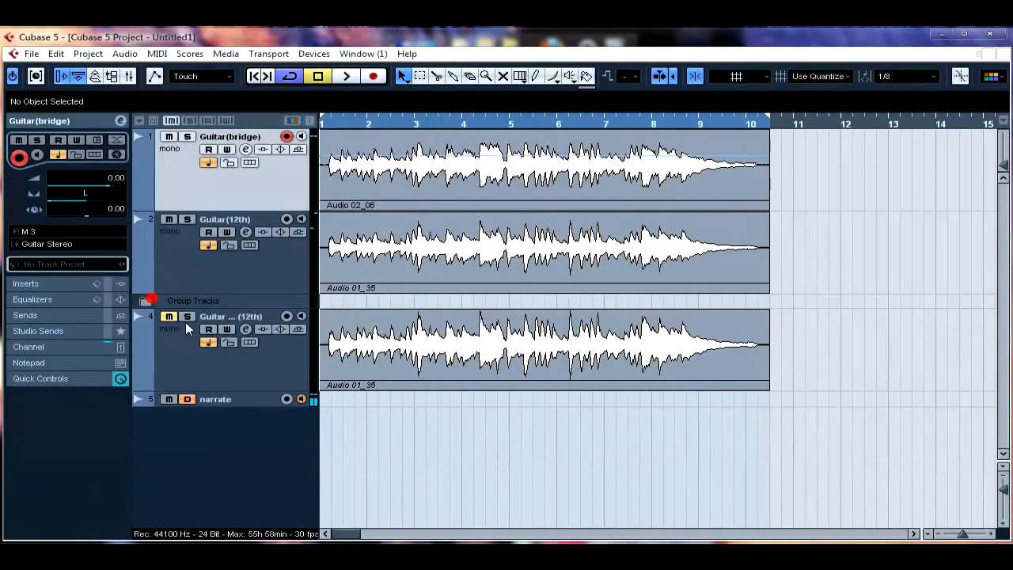
mouse_move(168, 316)
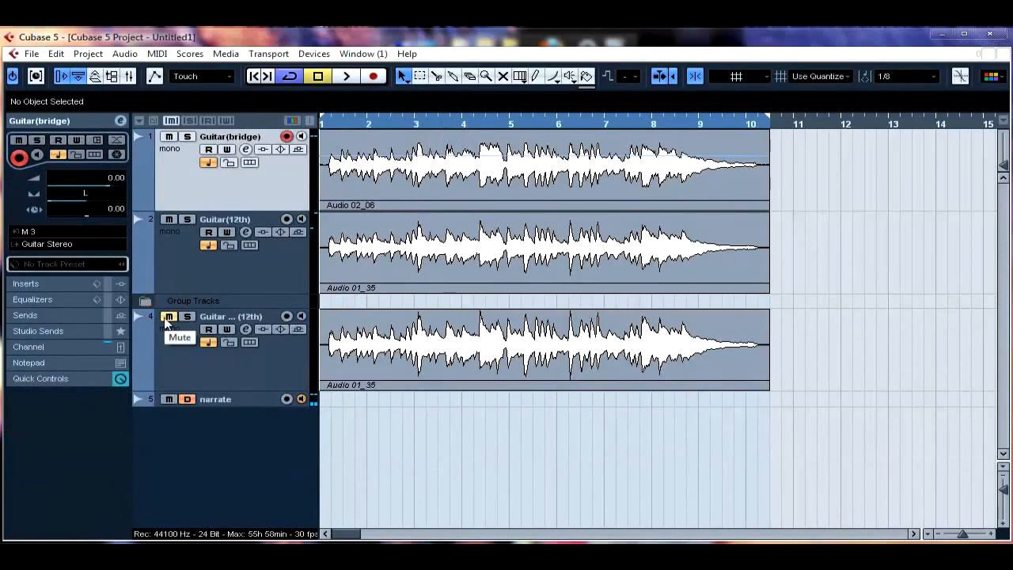
Step: Unmute and solo Guitar Mono (12th), then select the track
left_click(187, 316)
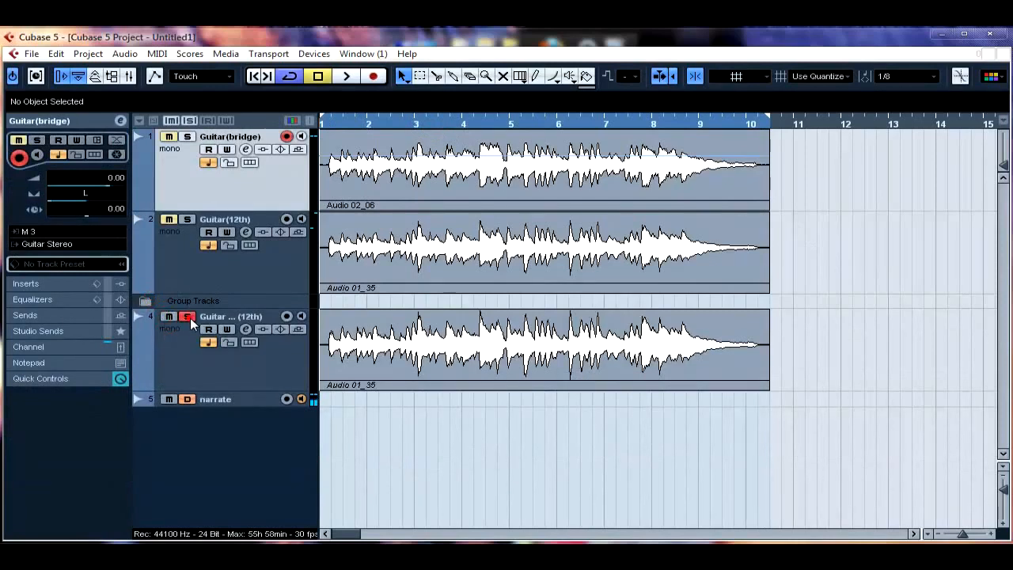
left_click(187, 316)
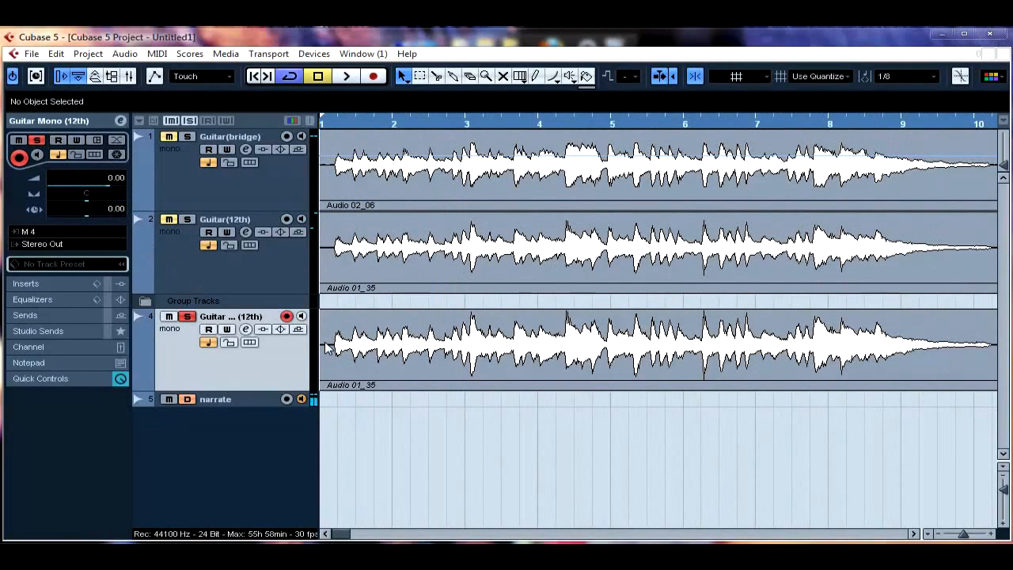
mouse_move(344, 361)
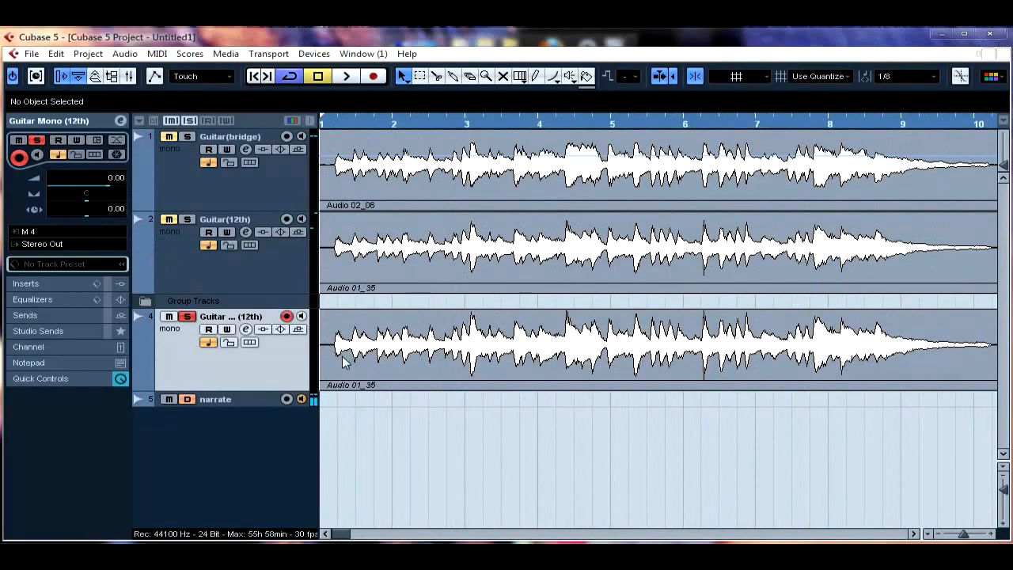
left_click(345, 76)
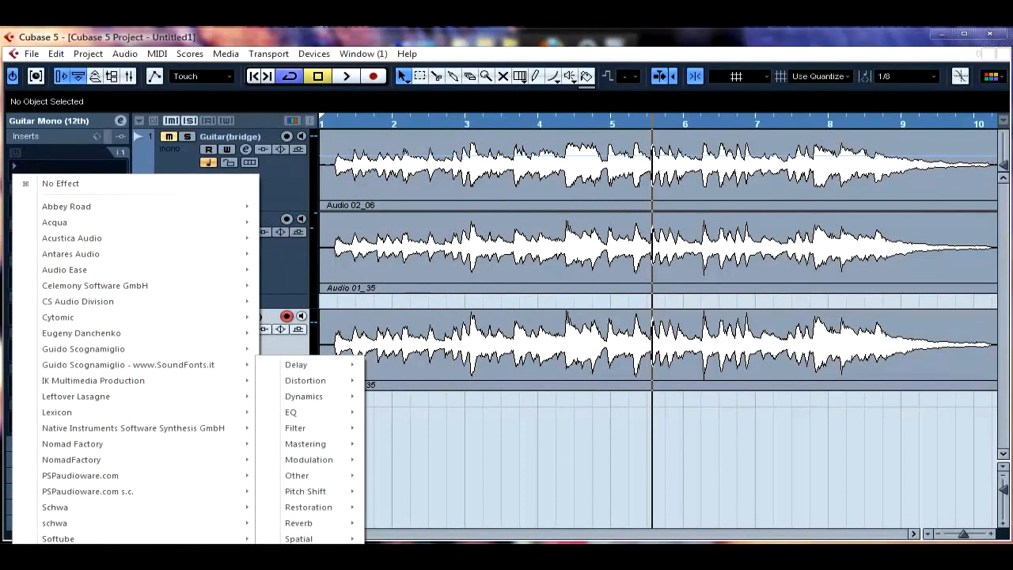
Step: Insert a Compressor on Guitar Mono (12th): threshold -18.2, attack 3.9, hold 0, release 243
left_click(303, 395)
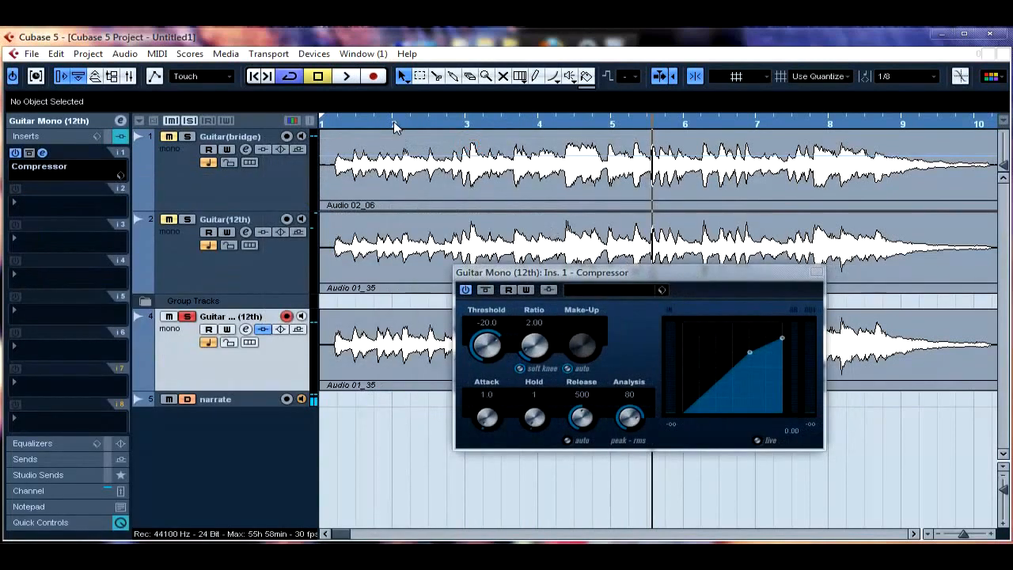
left_click(346, 76)
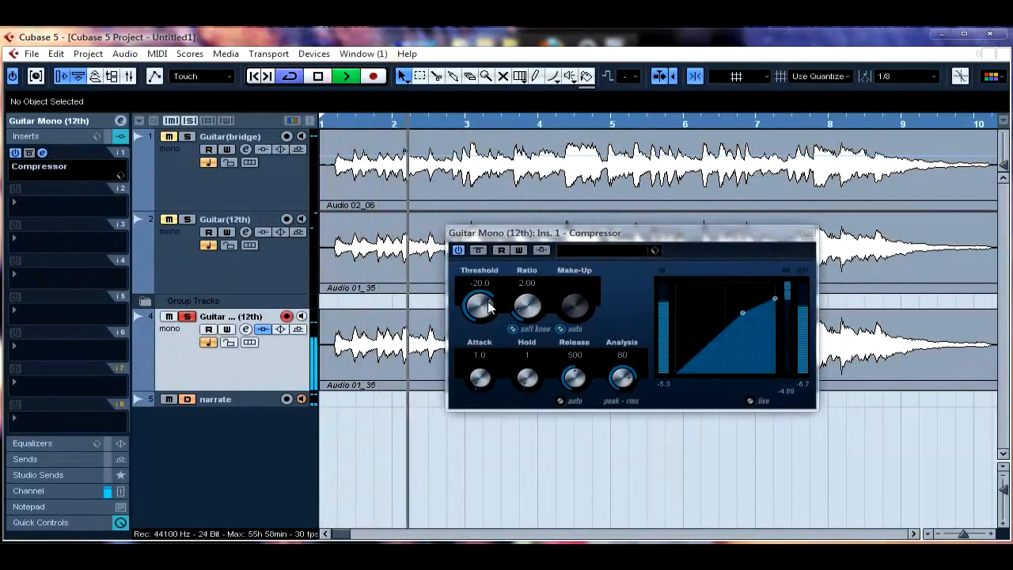
left_click_drag(479, 304, 481, 301)
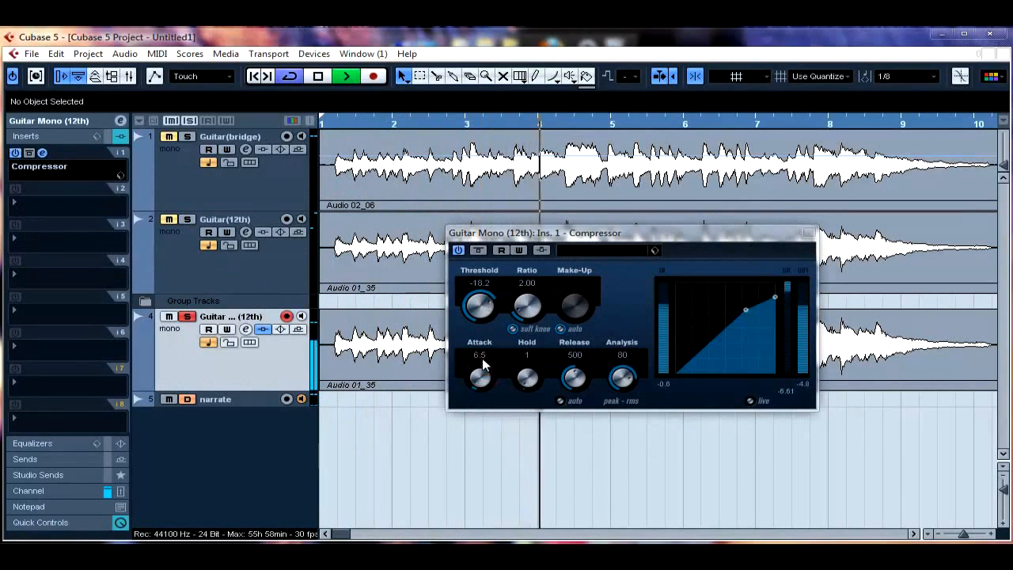
left_click_drag(480, 378, 497, 385)
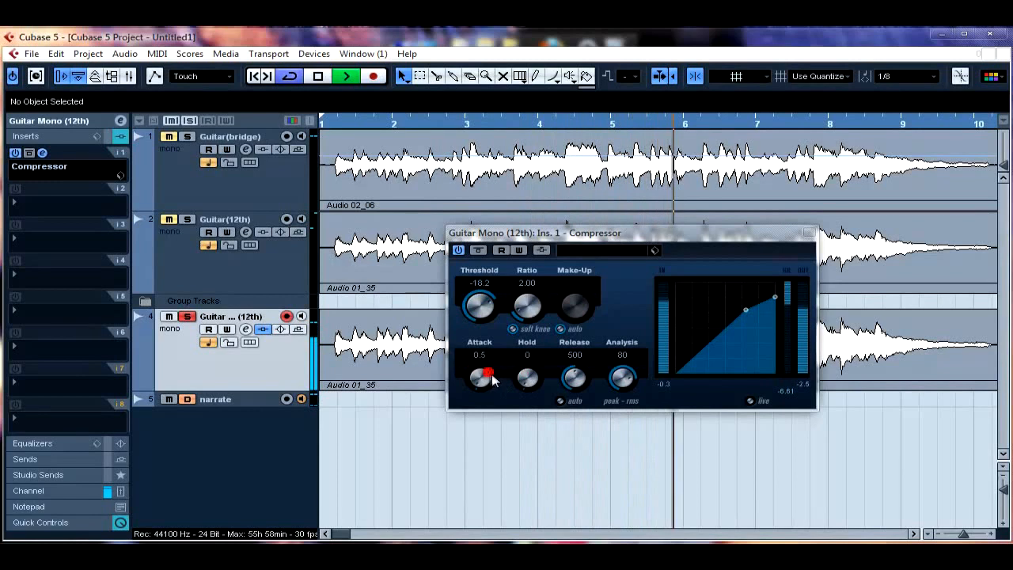
left_click_drag(479, 378, 484, 384)
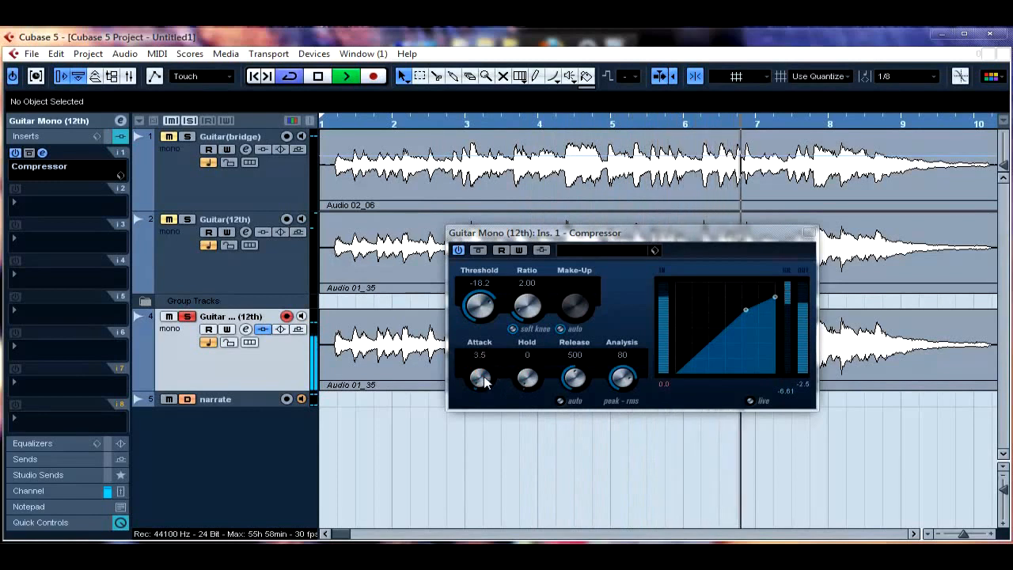
left_click_drag(479, 378, 498, 372)
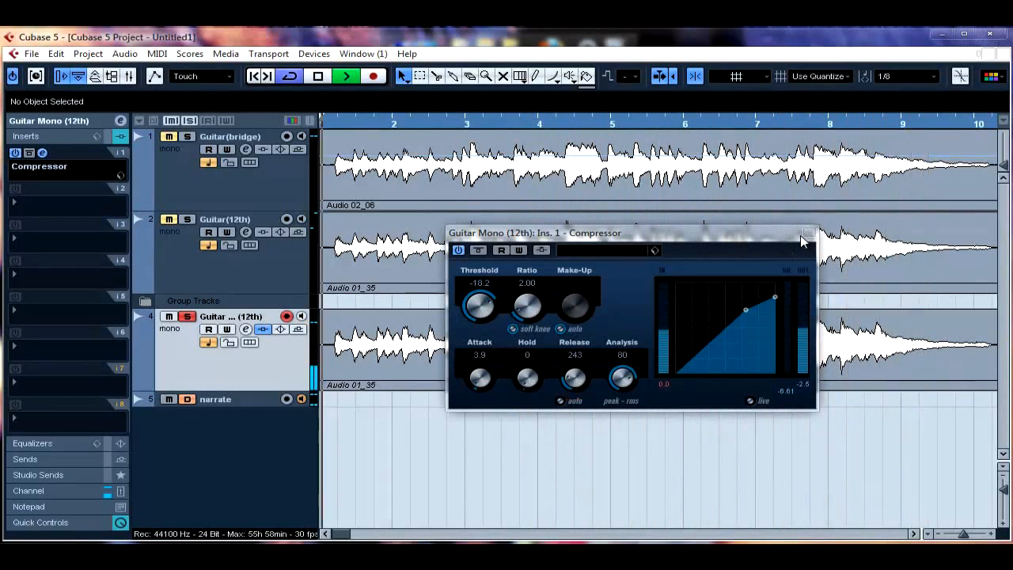
left_click(808, 233)
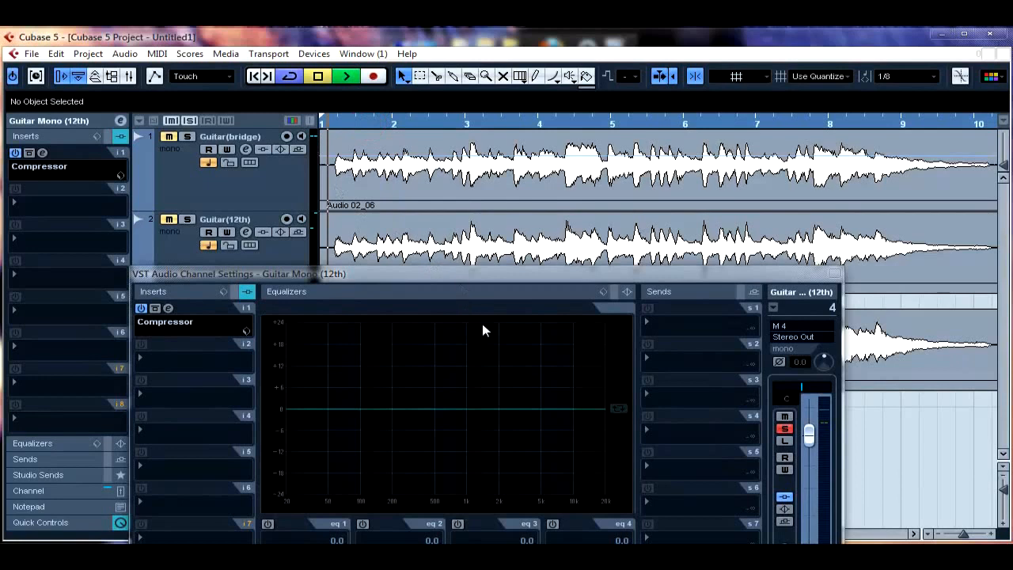
Step: Add a 3.6 dB boost near 5 kHz, a steep ~100 Hz low cut, and an upper-mid boost
left_click_drag(562, 408, 560, 393)
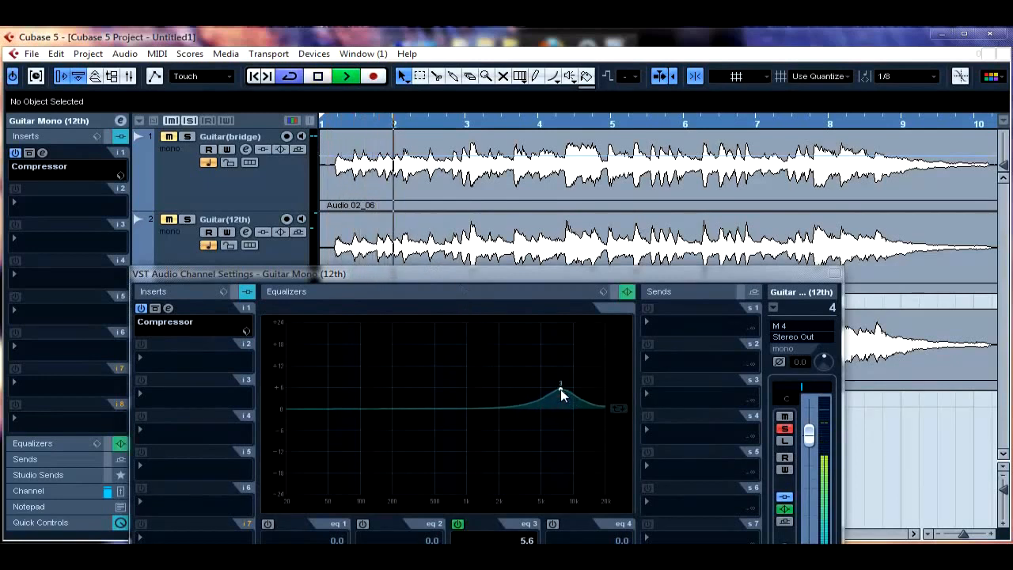
left_click_drag(560, 390, 542, 394)
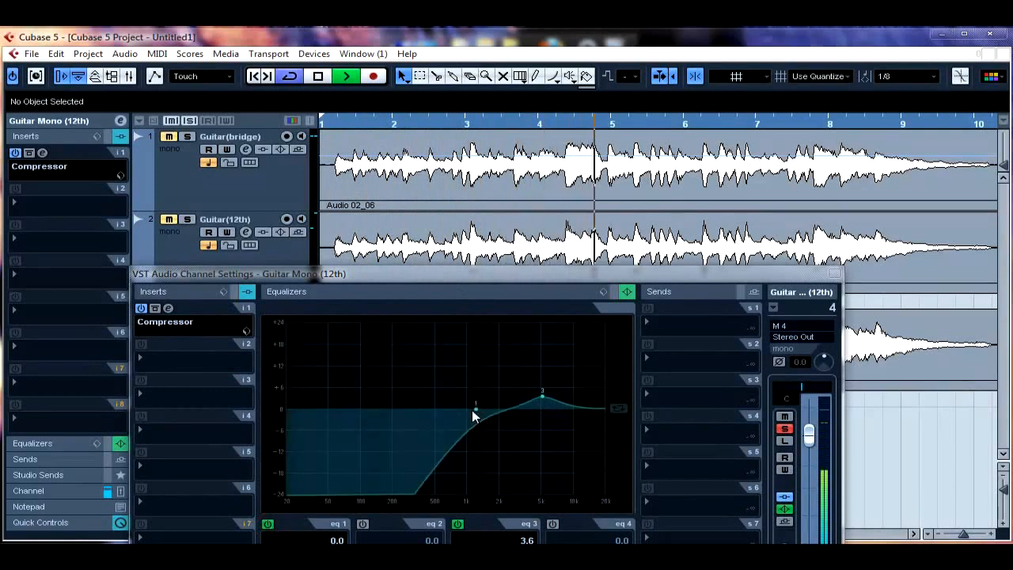
left_click_drag(474, 408, 388, 408)
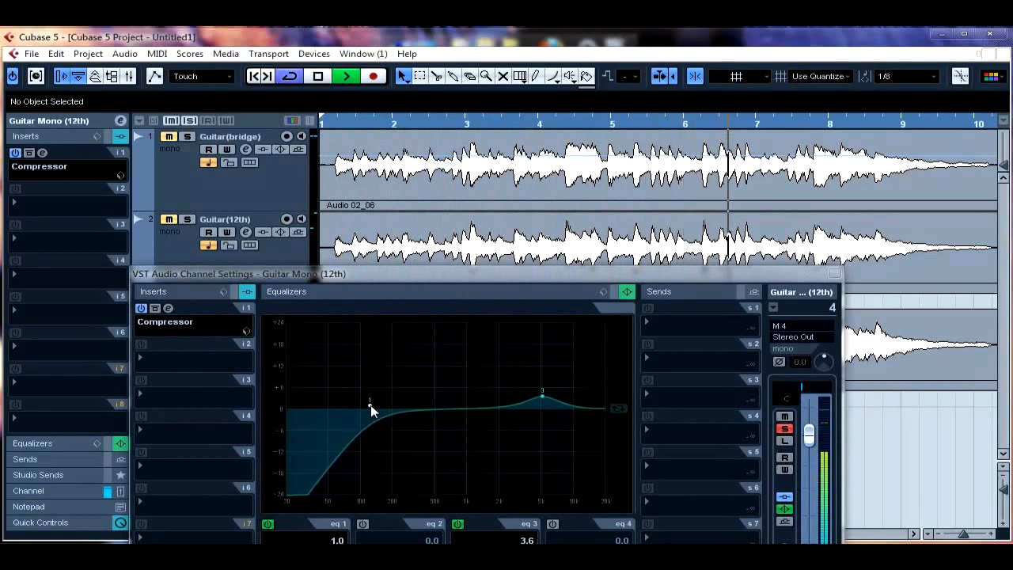
left_click_drag(370, 405, 362, 351)
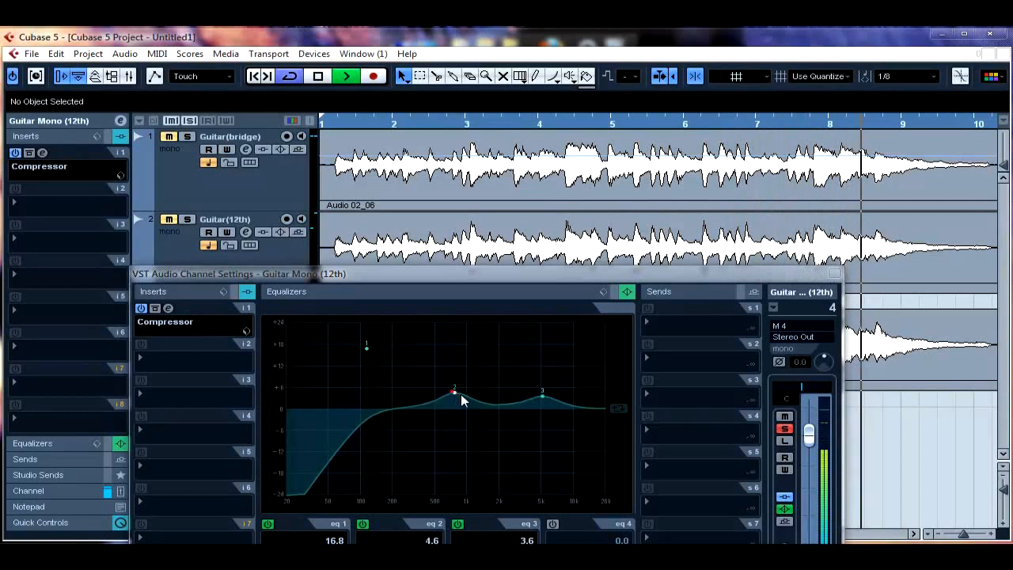
left_click_drag(454, 390, 490, 399)
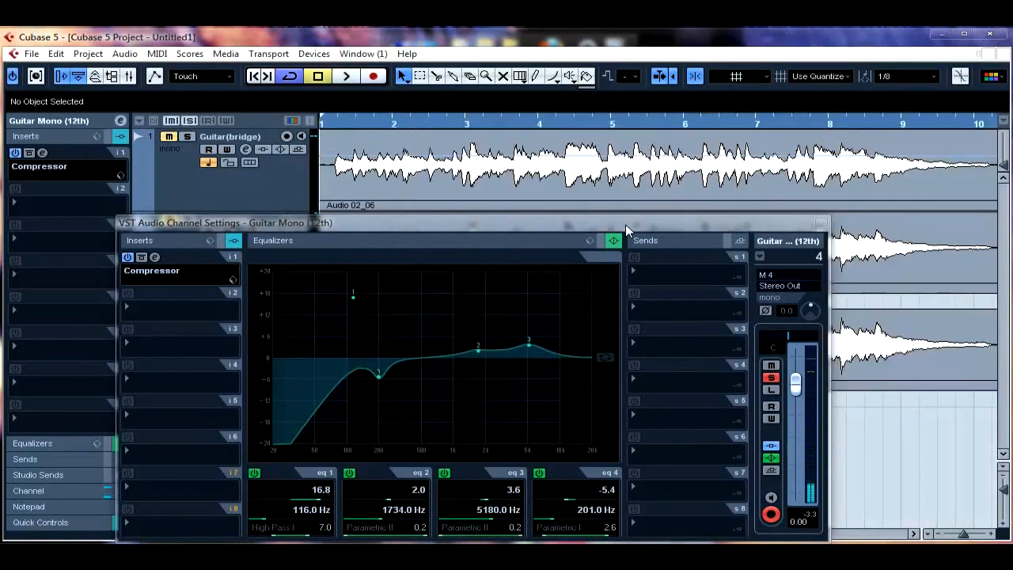
mouse_move(611, 241)
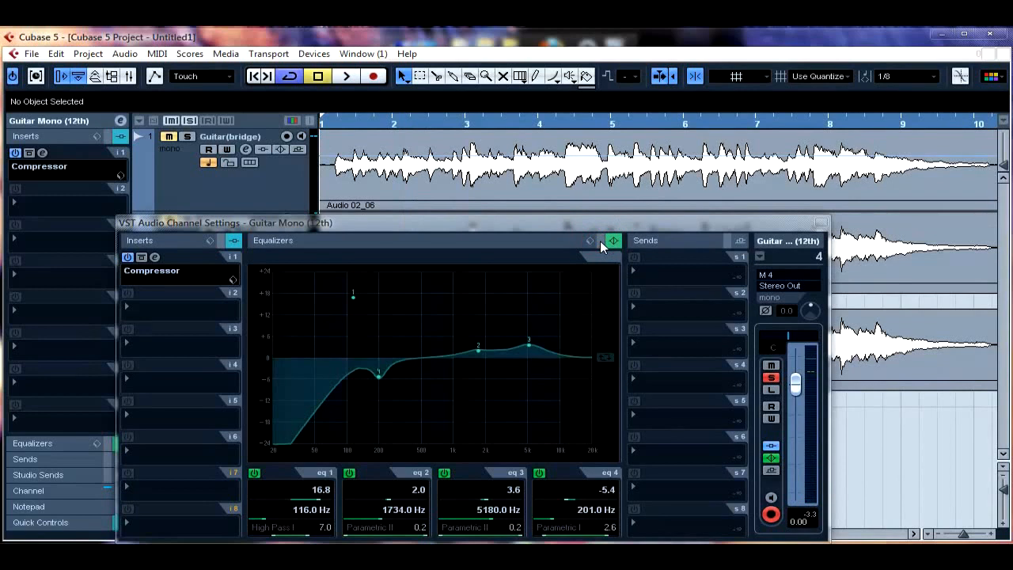
Step: Play the track and toggle the EQ bypass on and off, leaving it bypassed
left_click(345, 76)
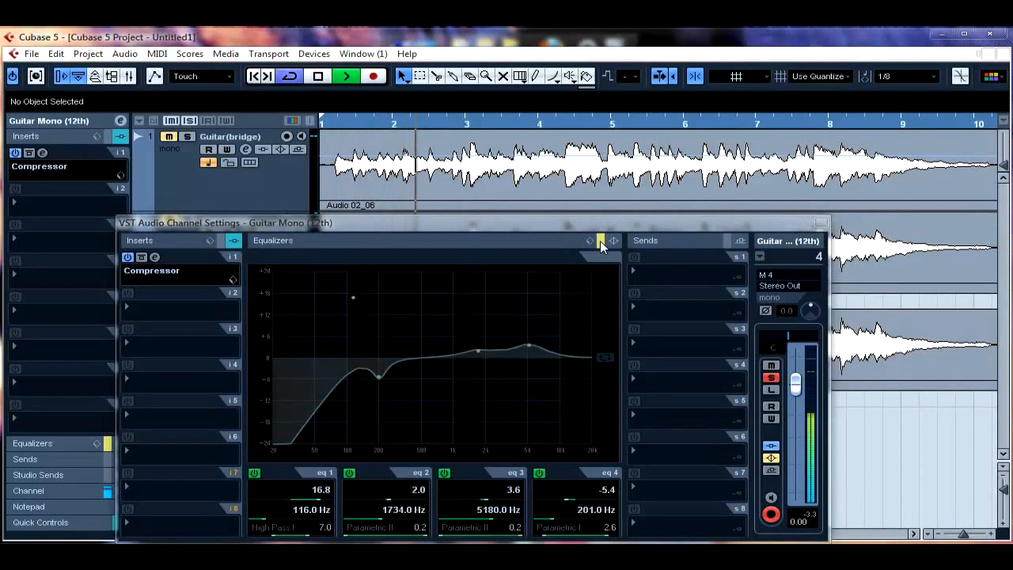
left_click(602, 239)
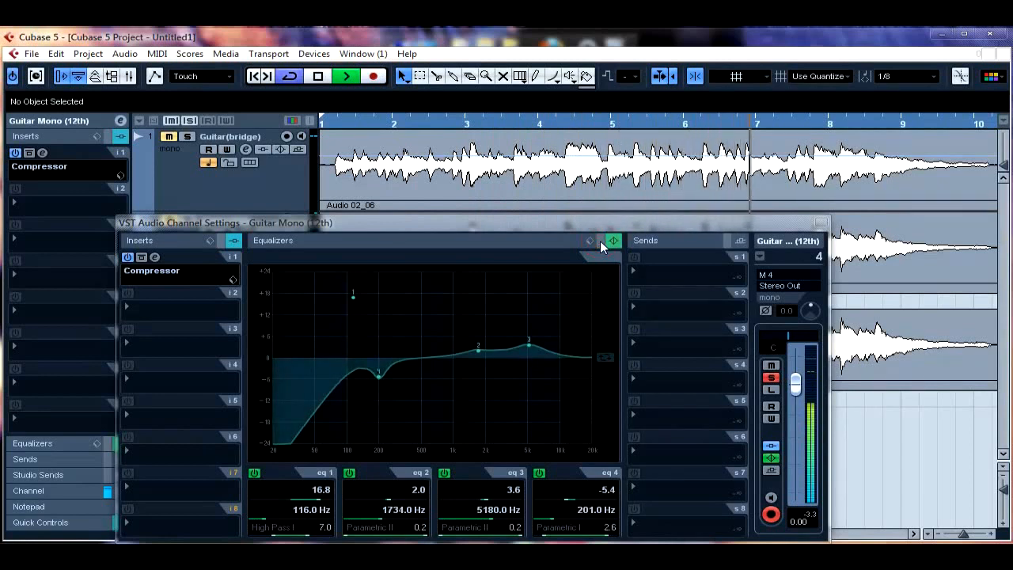
left_click(601, 240)
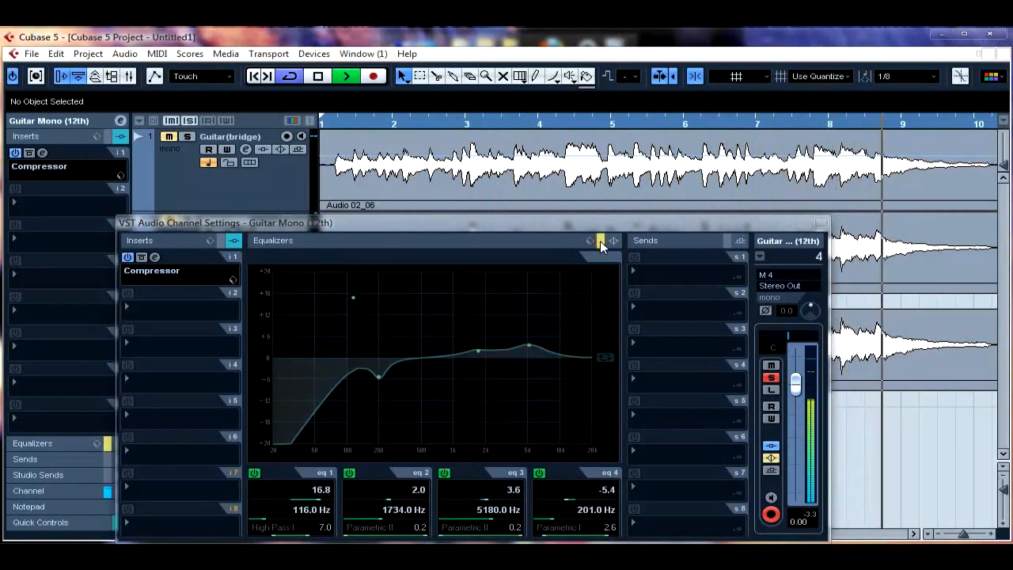
scroll("right", 3)
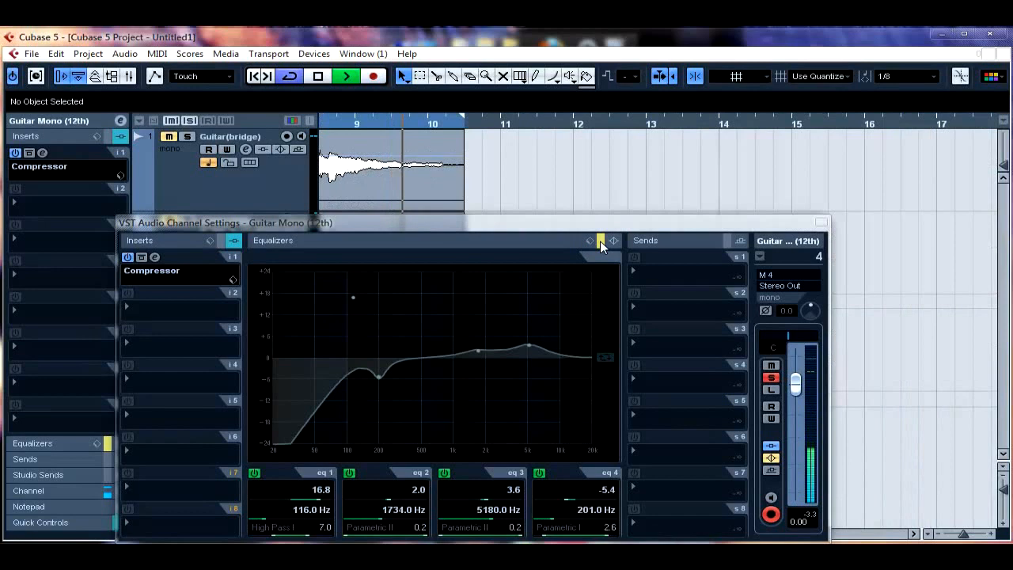